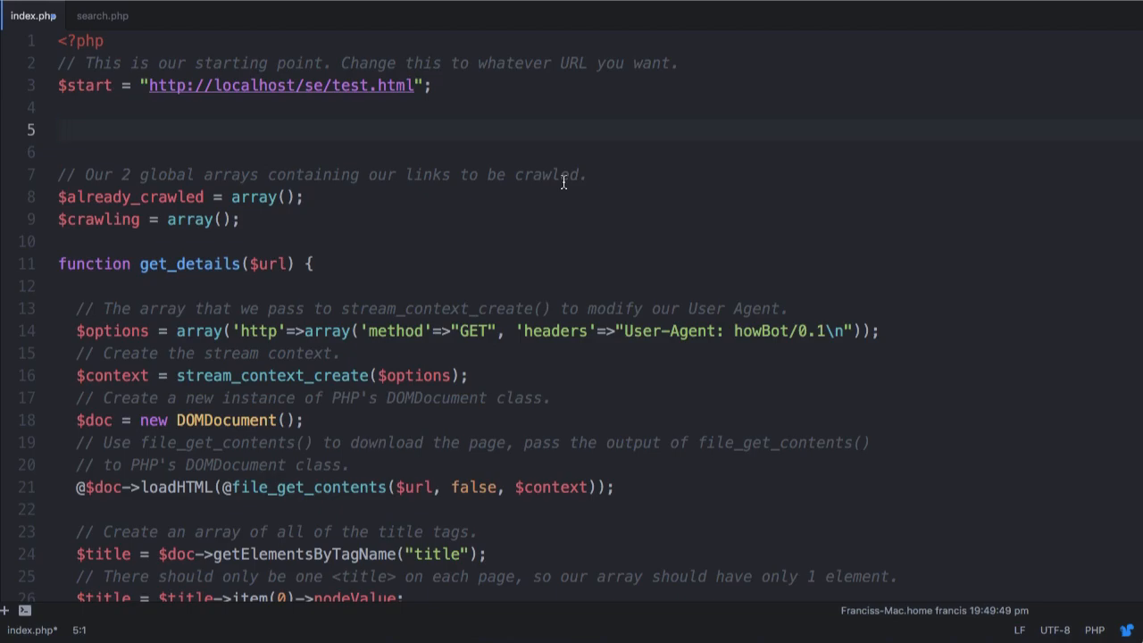
Write $pdo = new PDO('', '', ''); with three empty string arguments on line 5.
text($pdo)
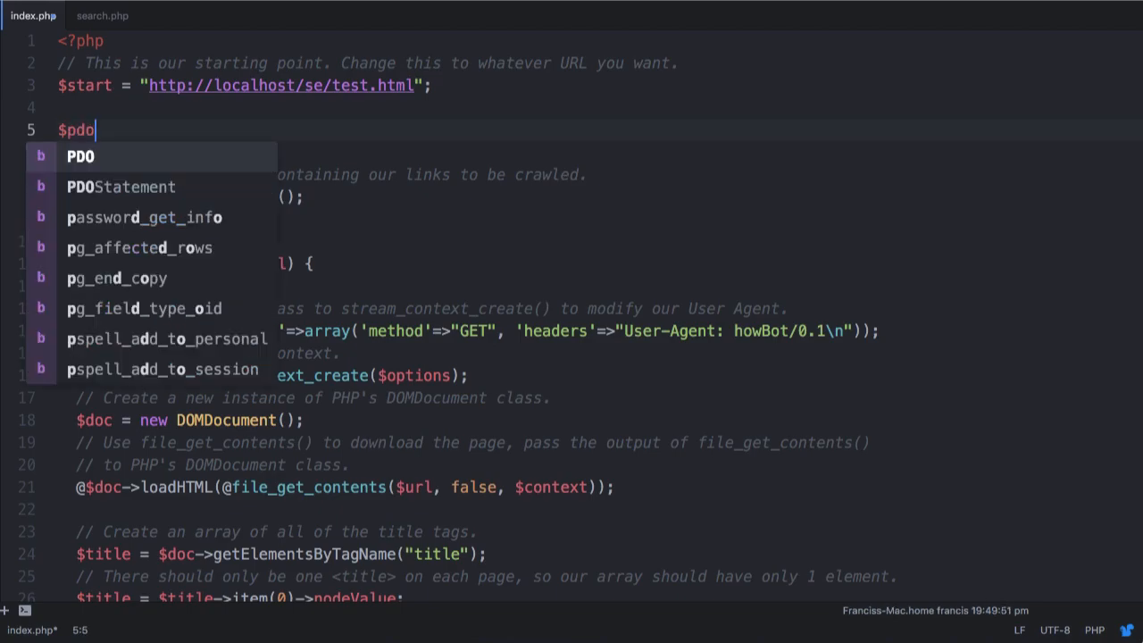
text(= new PDO)
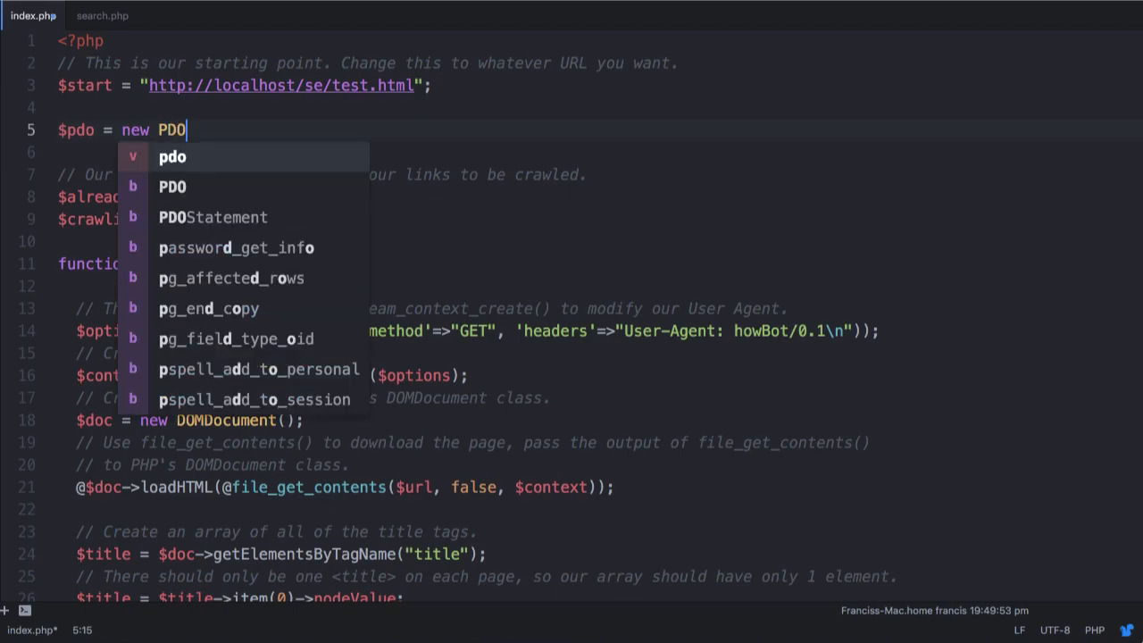
text(();)
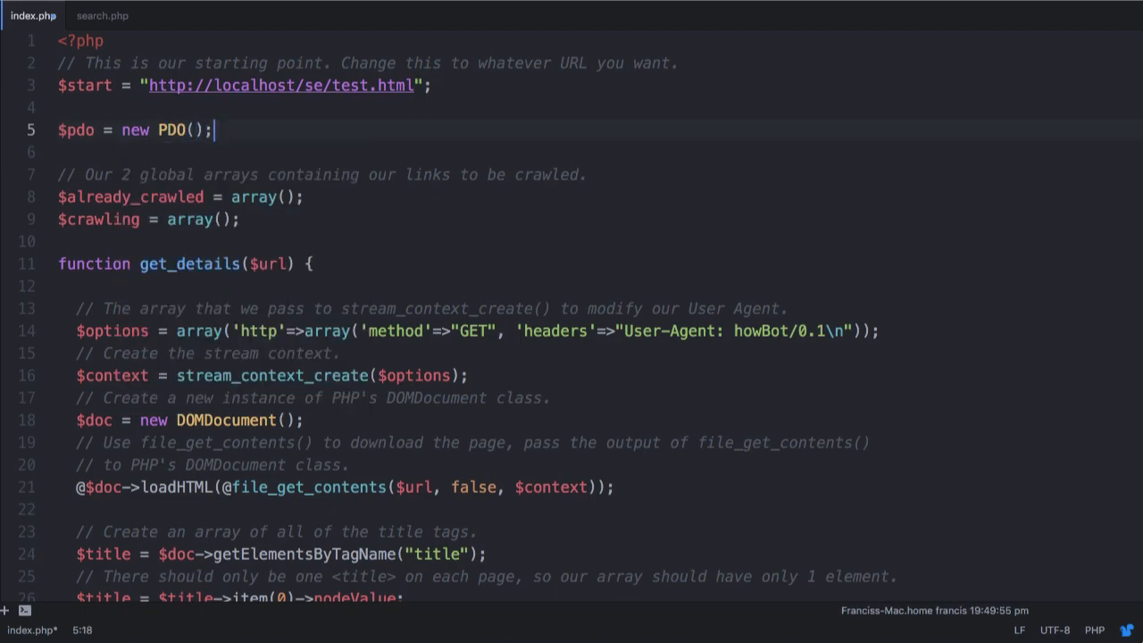
text('')
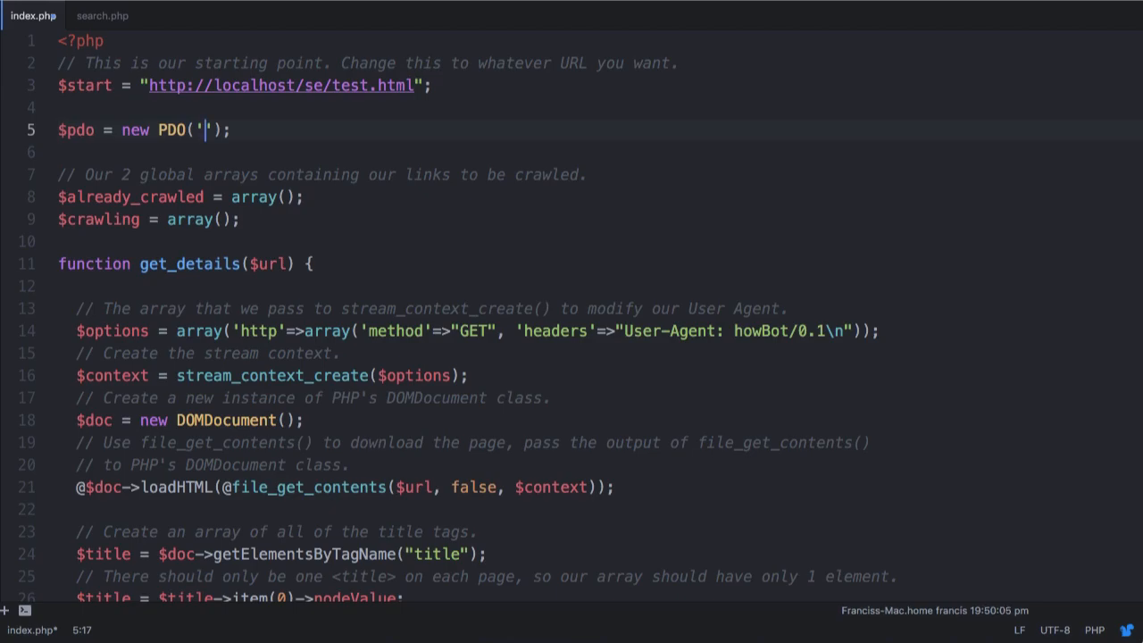
text(,'')
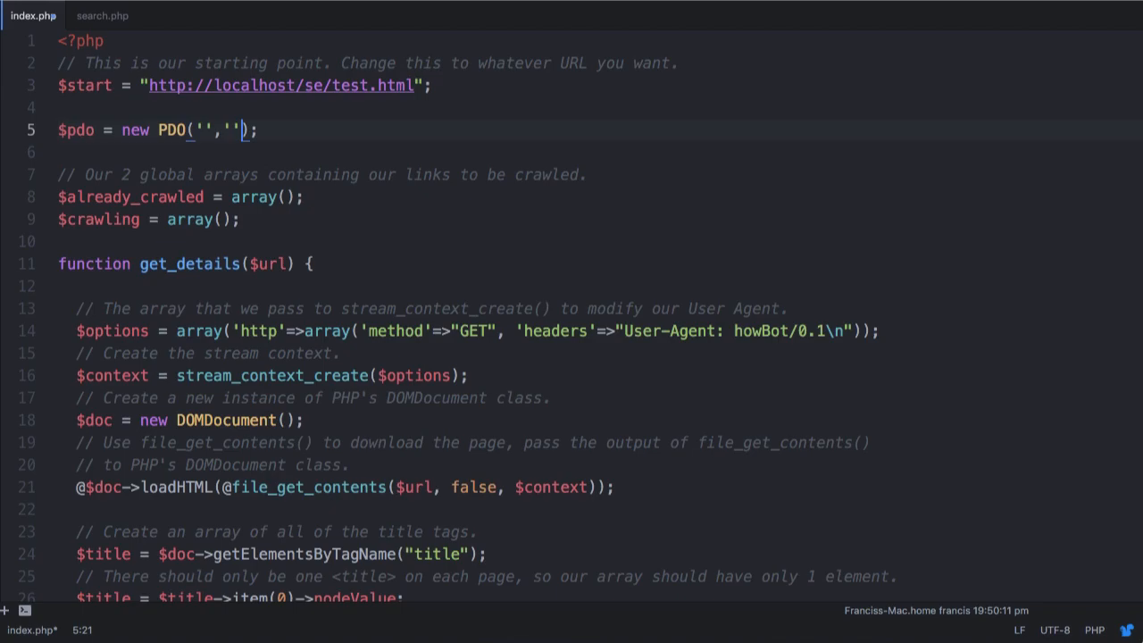
text(,'')
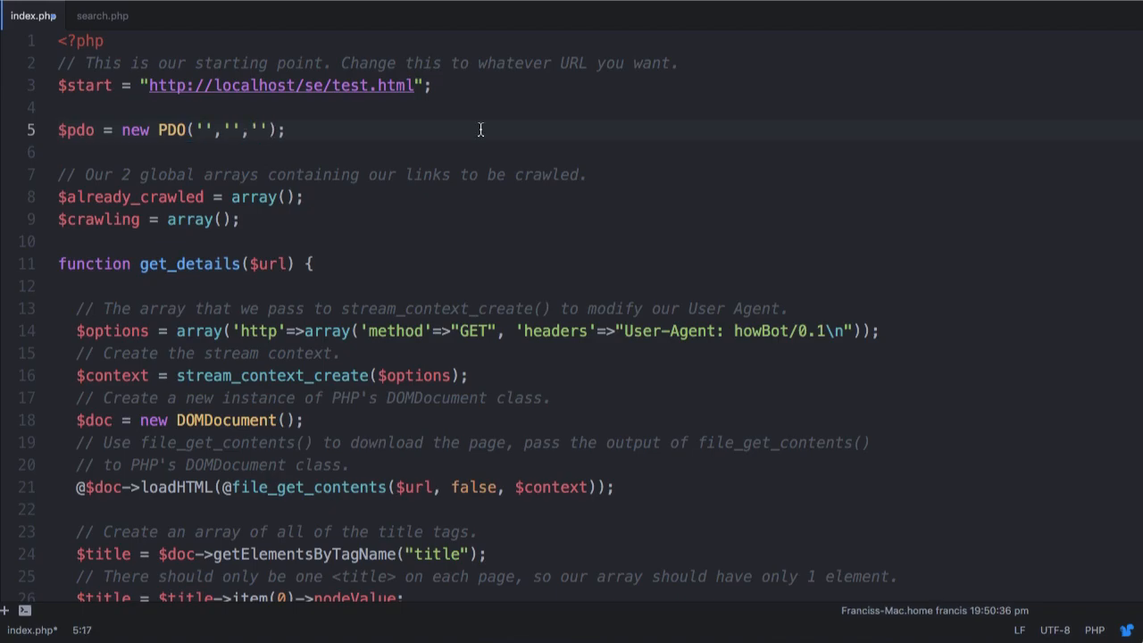
Fill the first argument with the DSN 'mysql:host=localhost'.
text(mysql)
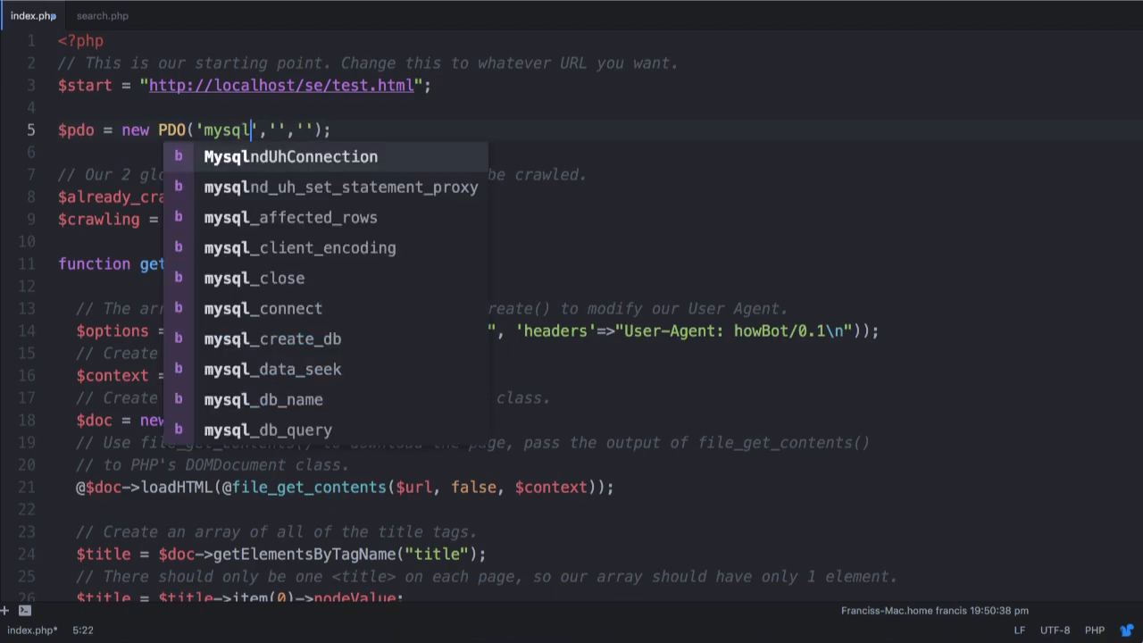
text(:)
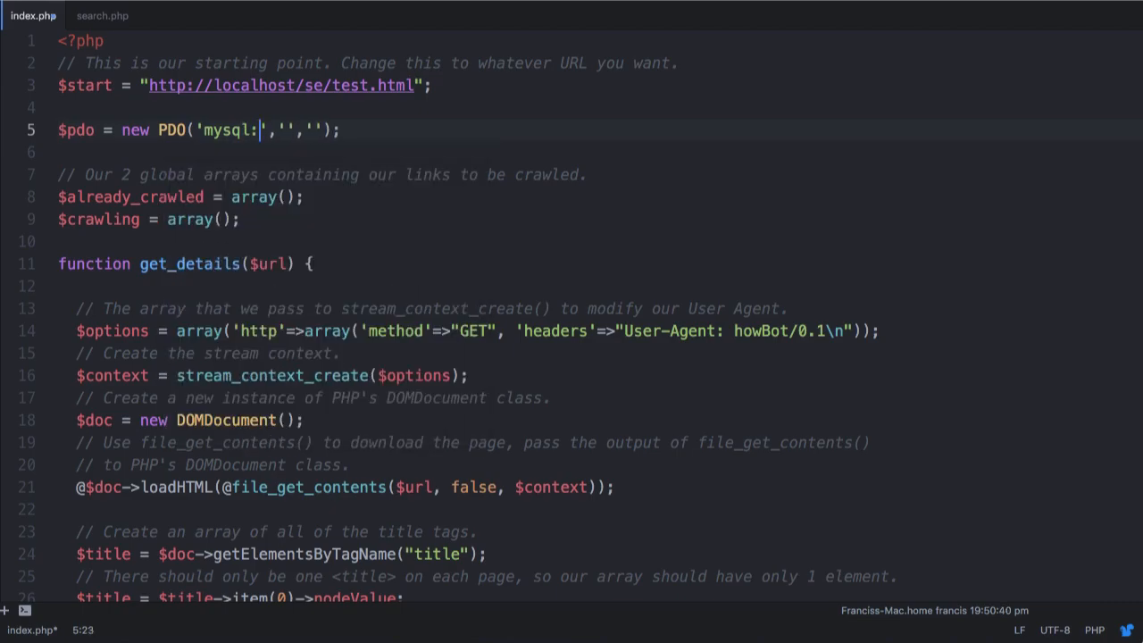
text(ho)
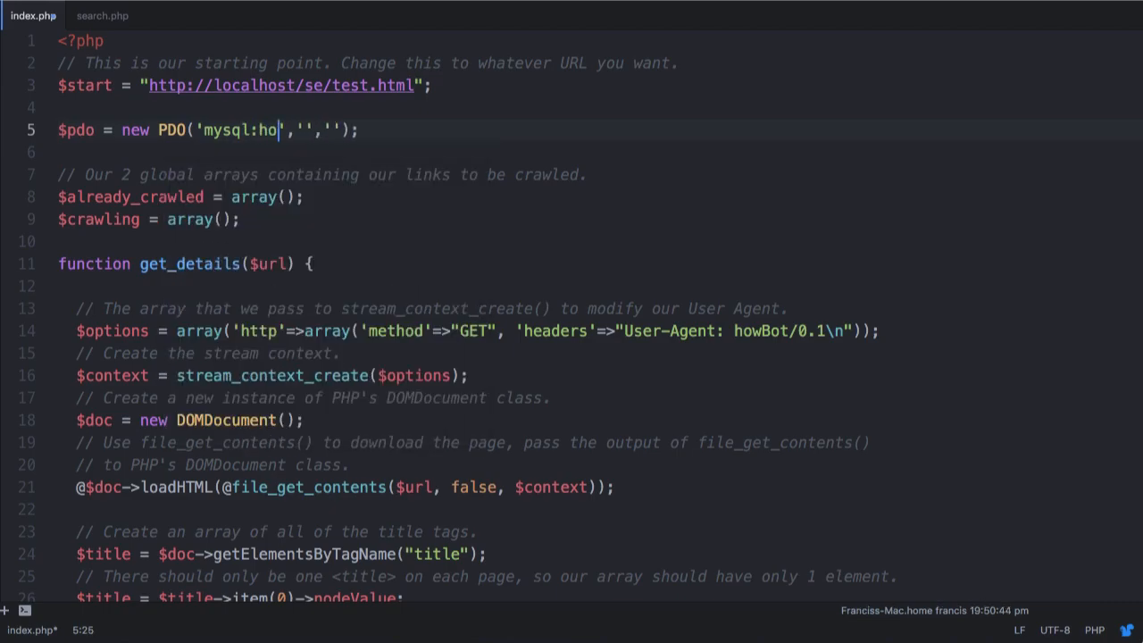
text(st=)
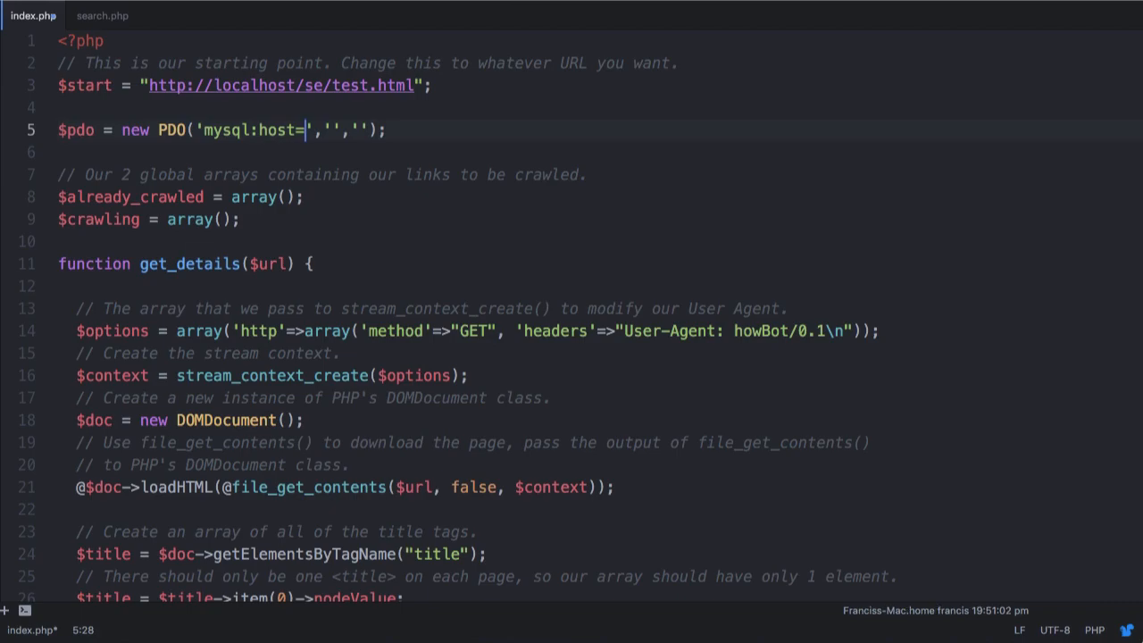
text(localhost)
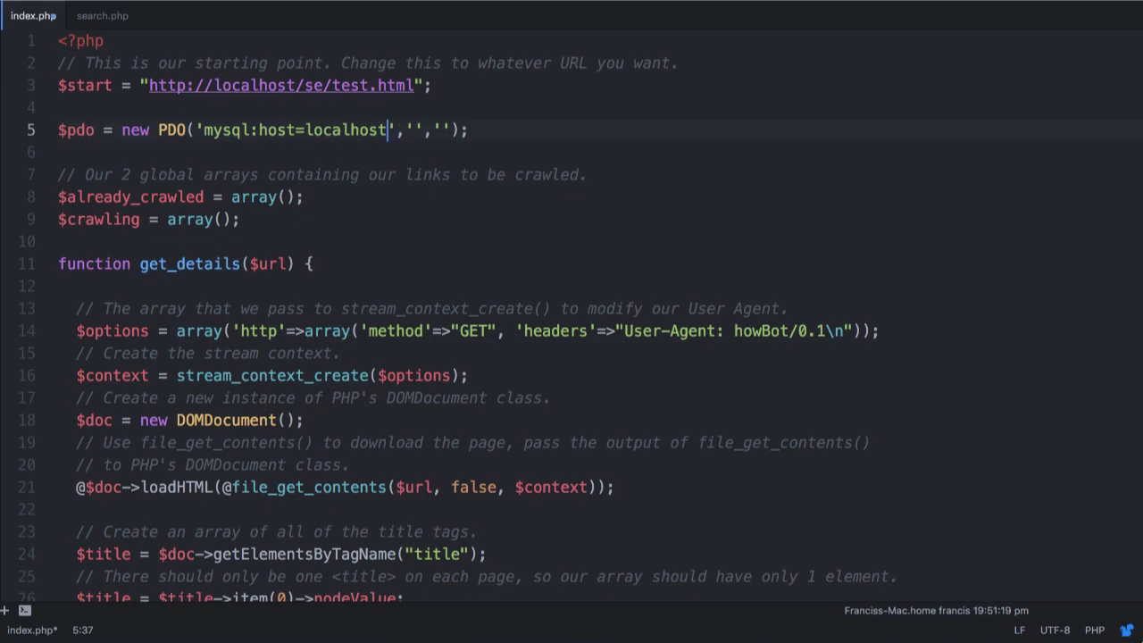
Change the DSN to mysql:host=127.0.0.1;dbname=howSearch.
text(12)
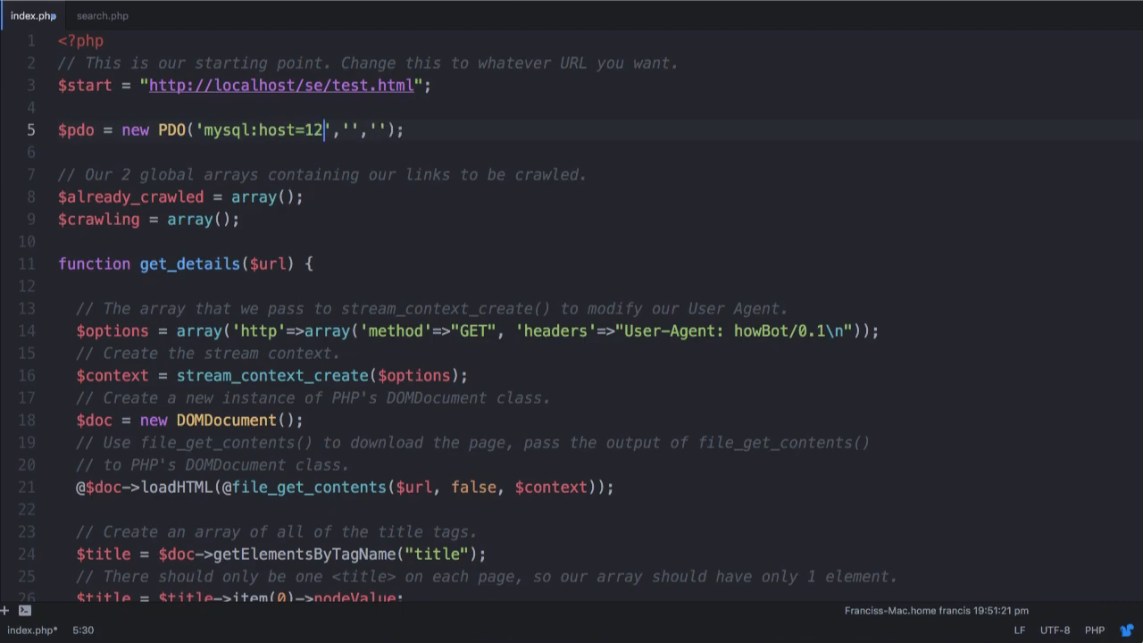
text(7.0.0.)
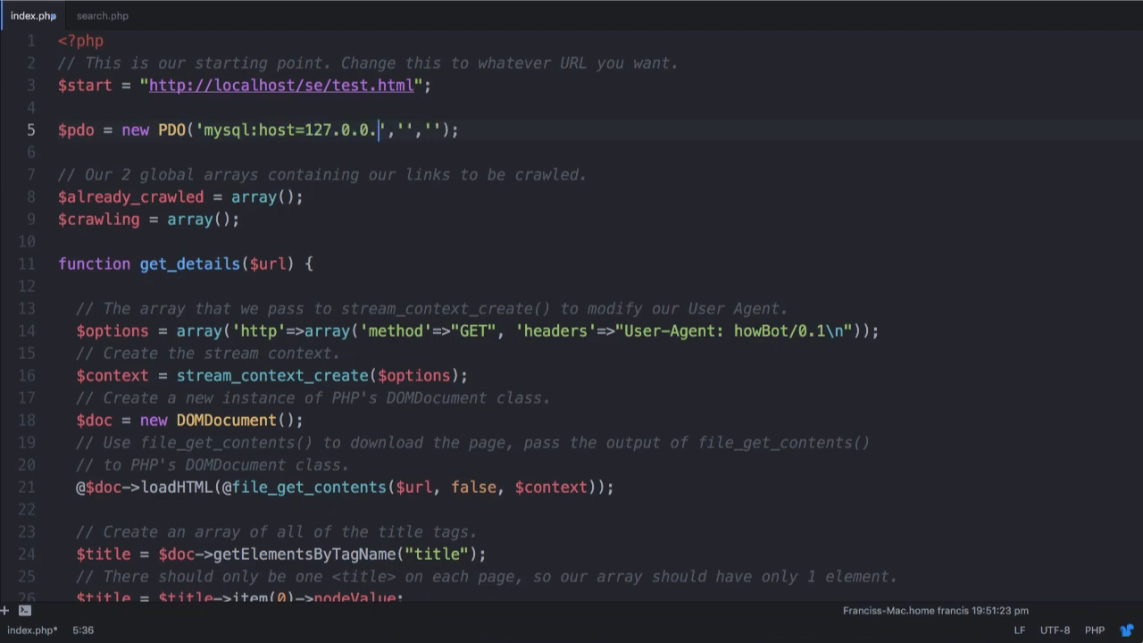
text(1;)
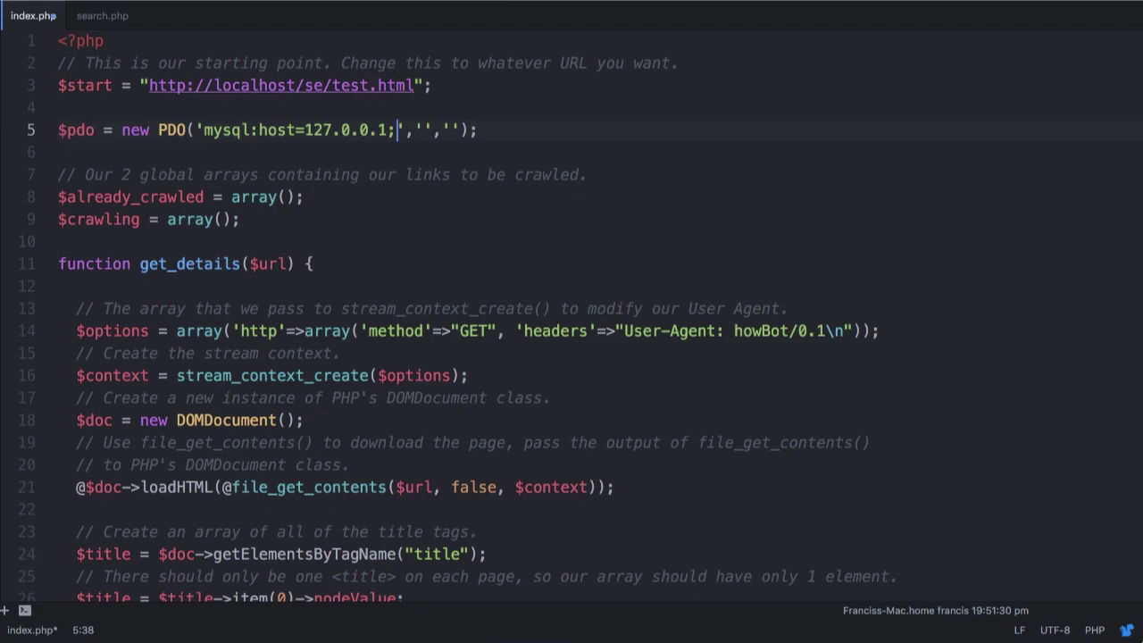
text(db)
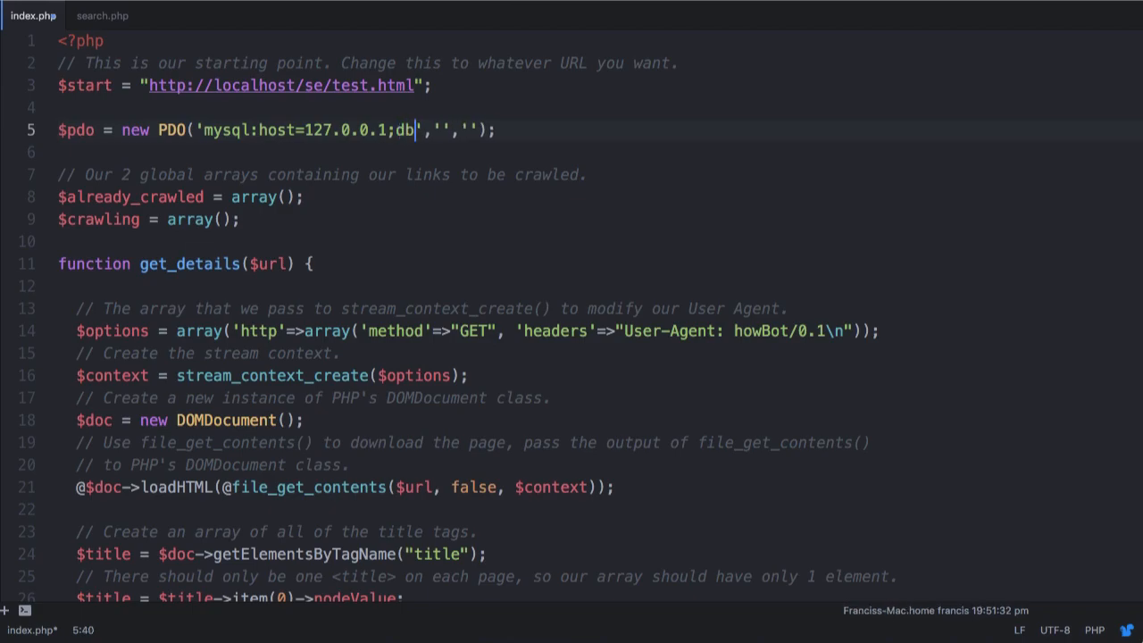
text(name=)
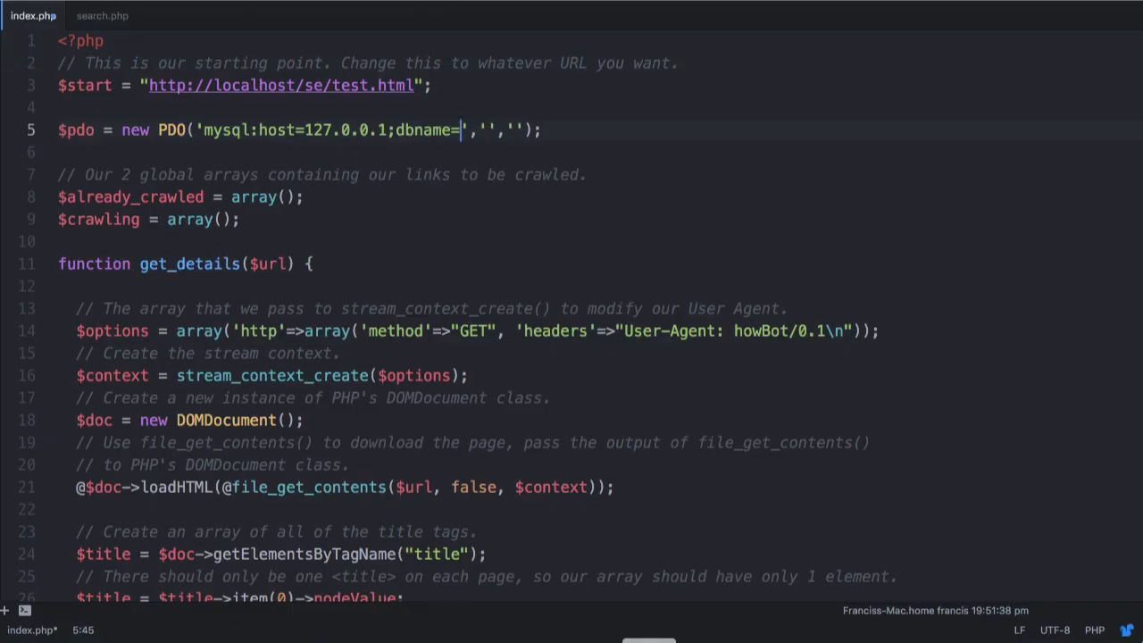
text(howSea)
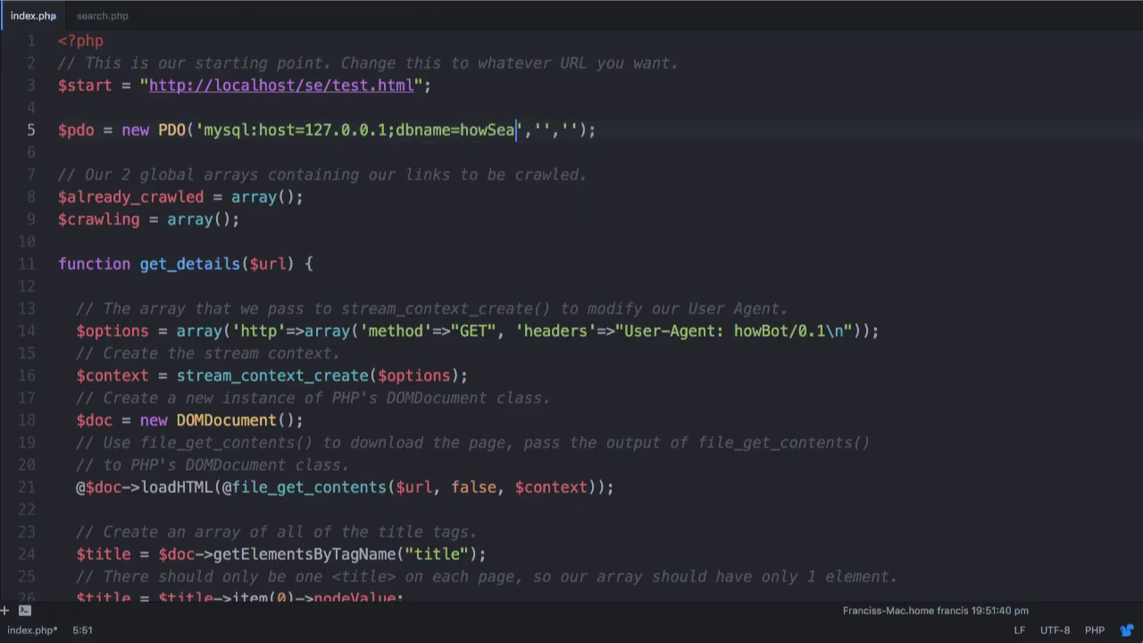
text(rch)
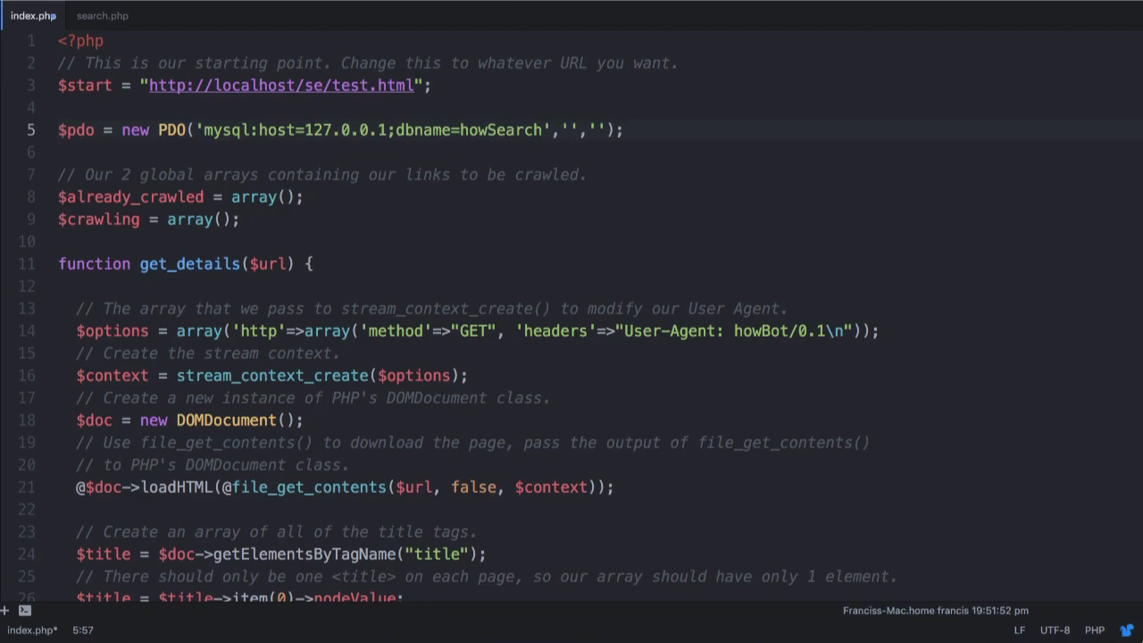
Set the PDO username argument to 'root', leaving the password empty.
text(root)
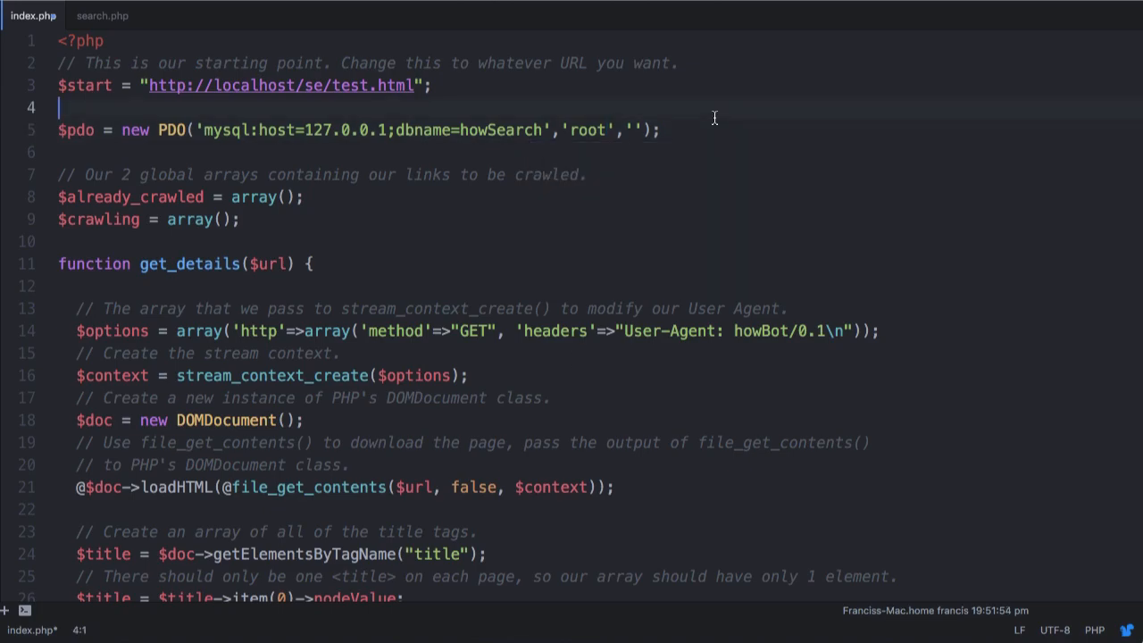
mouse_move(633, 129)
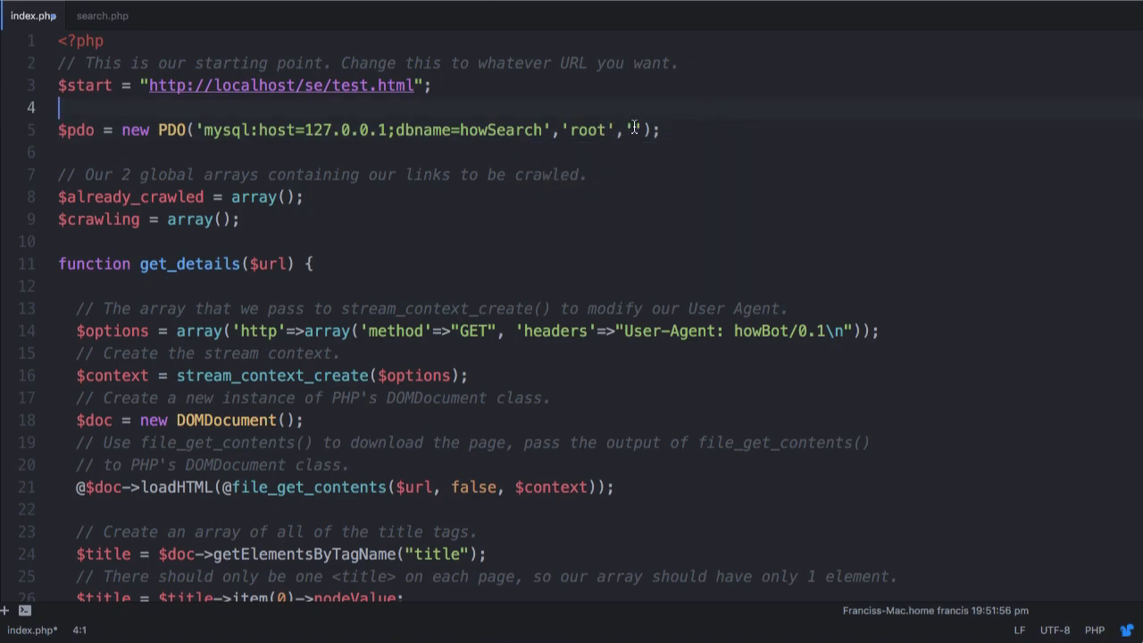
click(632, 129)
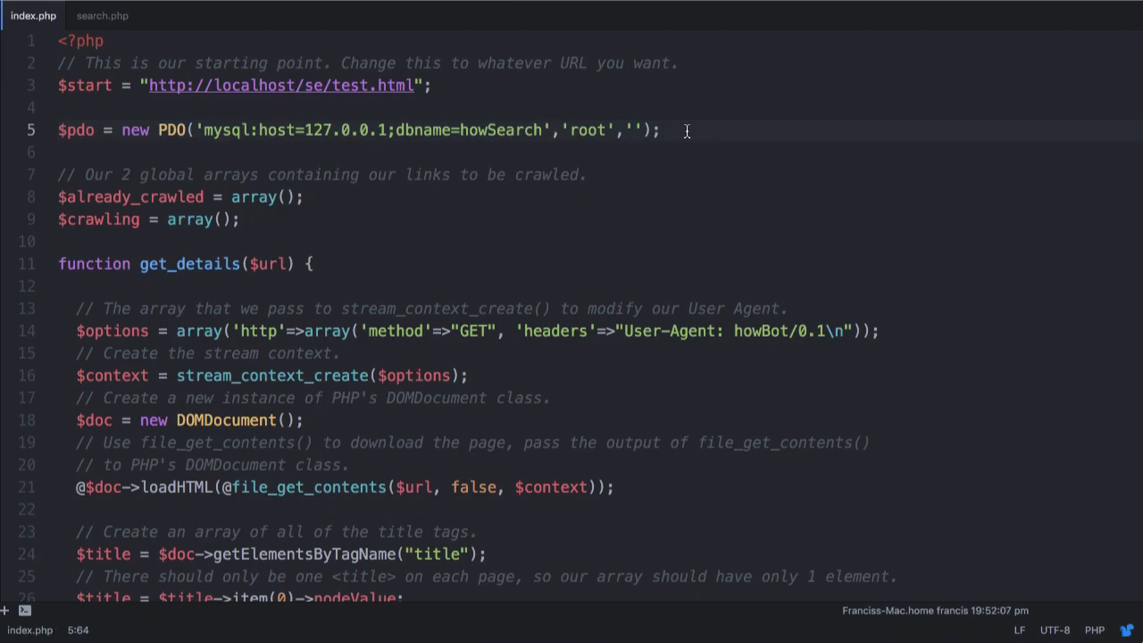
Comment out the crawl call and start $pdo->query("SELECT * FROM ind...") at the end of index.php.
scroll(down, 3)
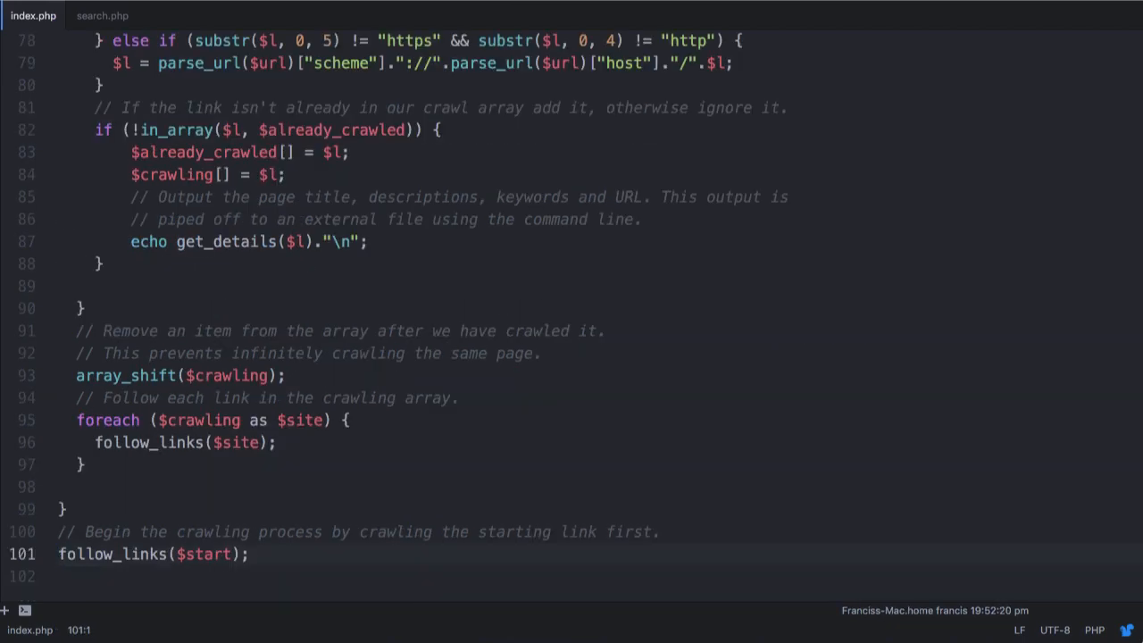
text(//)
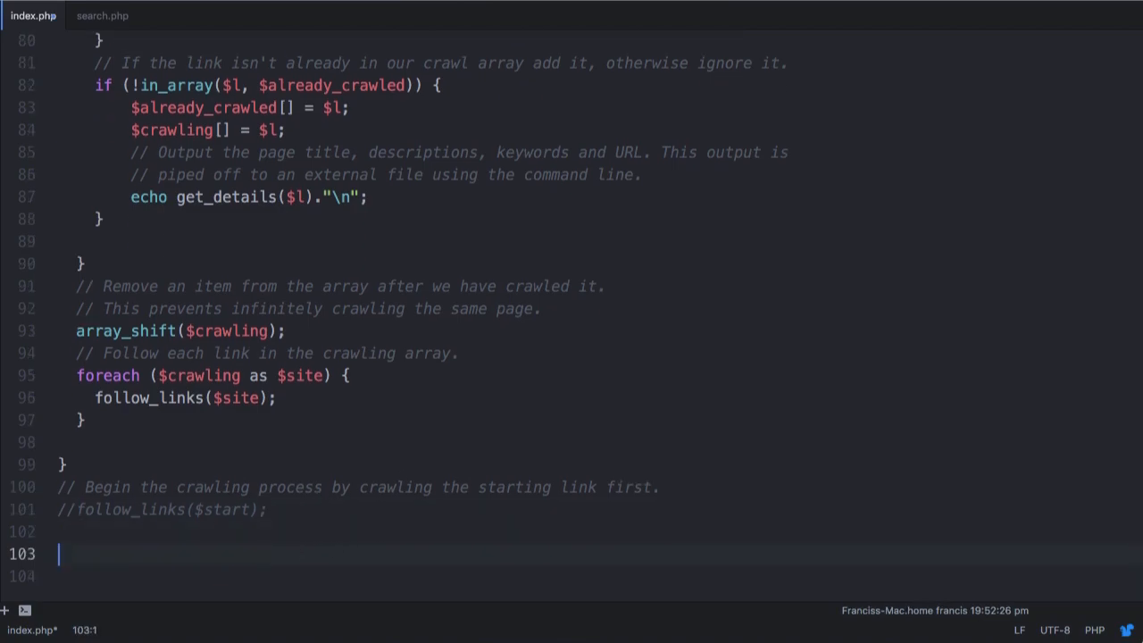
text($pdo->query();)
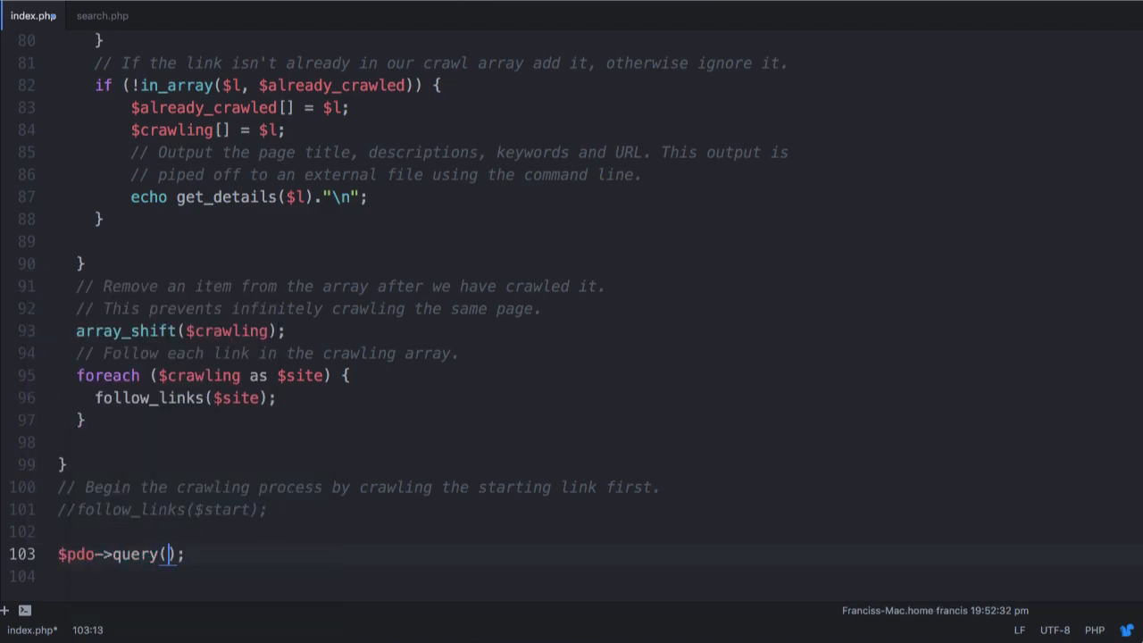
text("SELECT ")
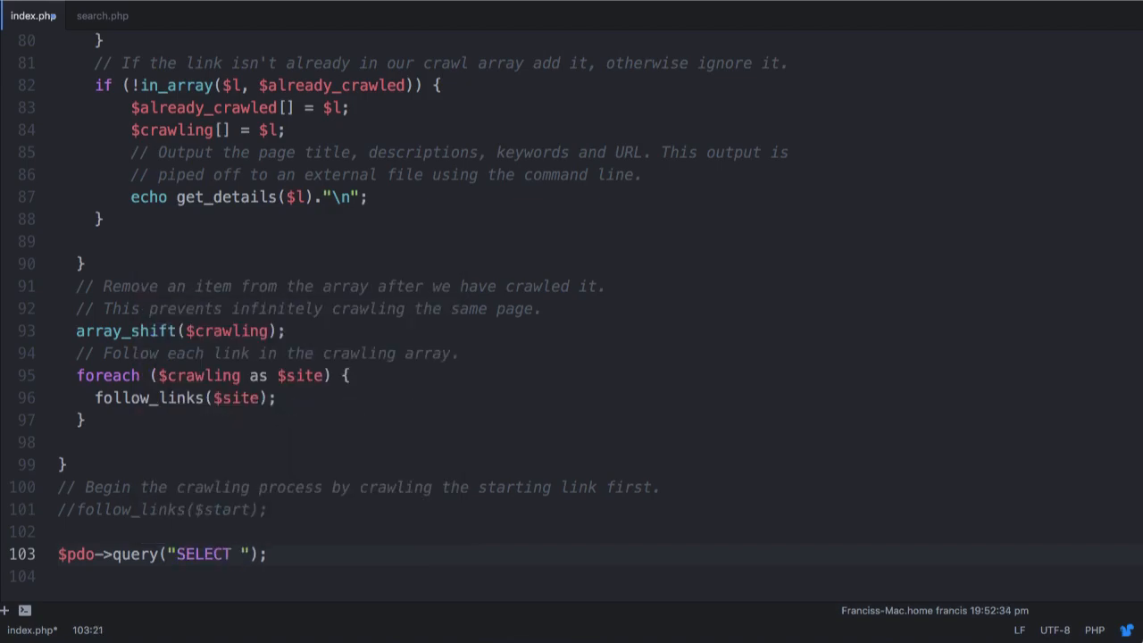
text(* FROM ind)
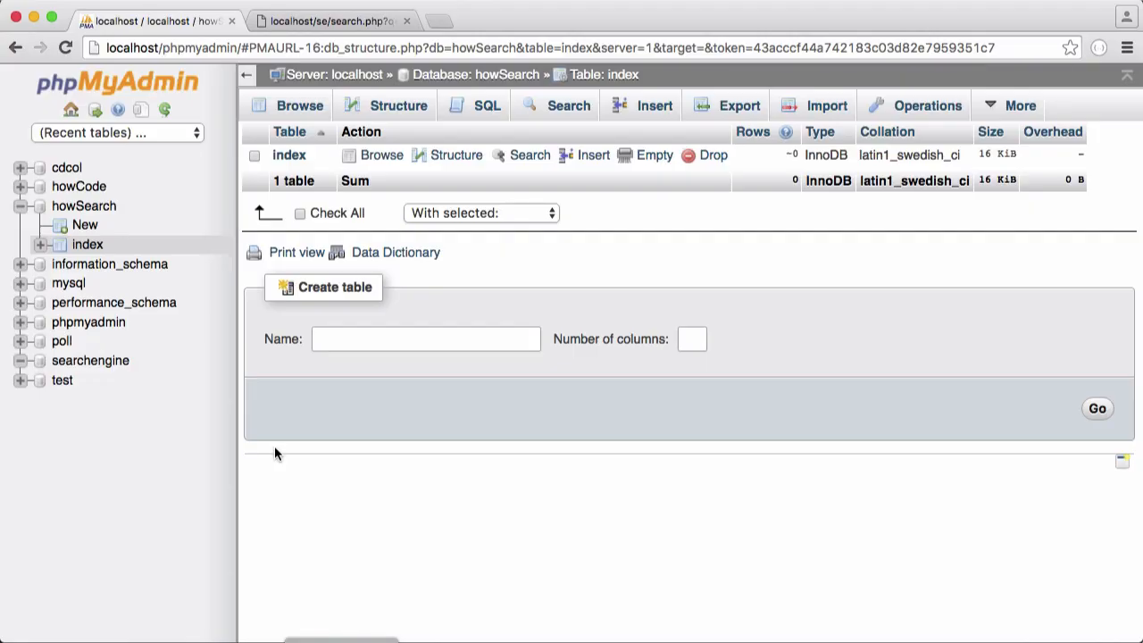
Switch to the search results tab and point the address bar at localhost/se/.
click(340, 19)
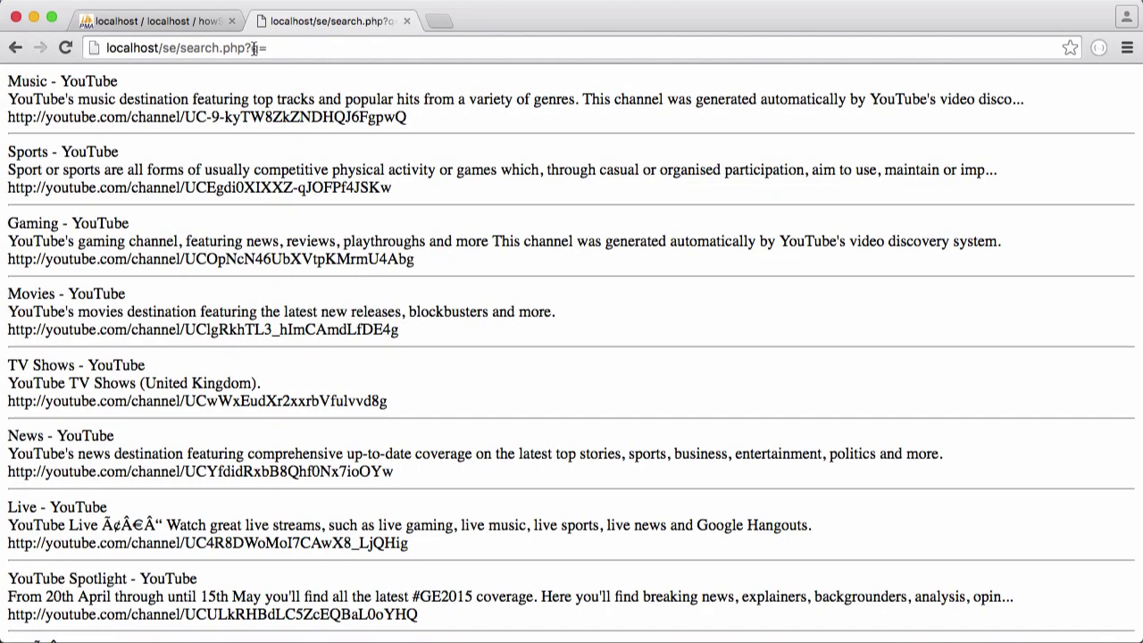
text(localhost/se/)
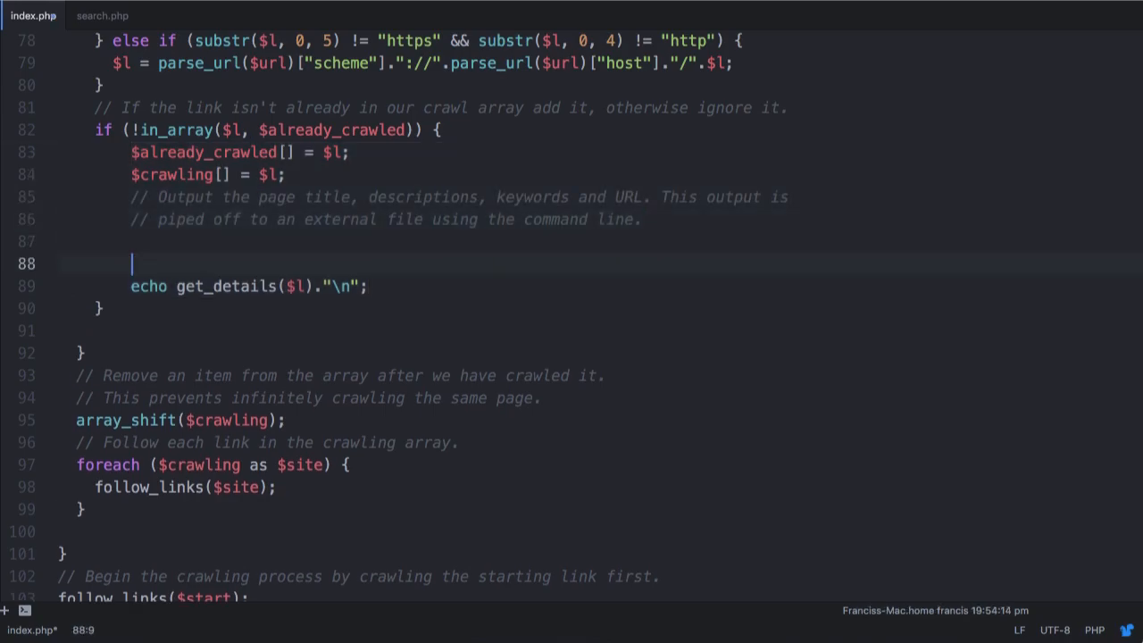
Add $details = json_decode(get_details($l)); on line 88.
text($)
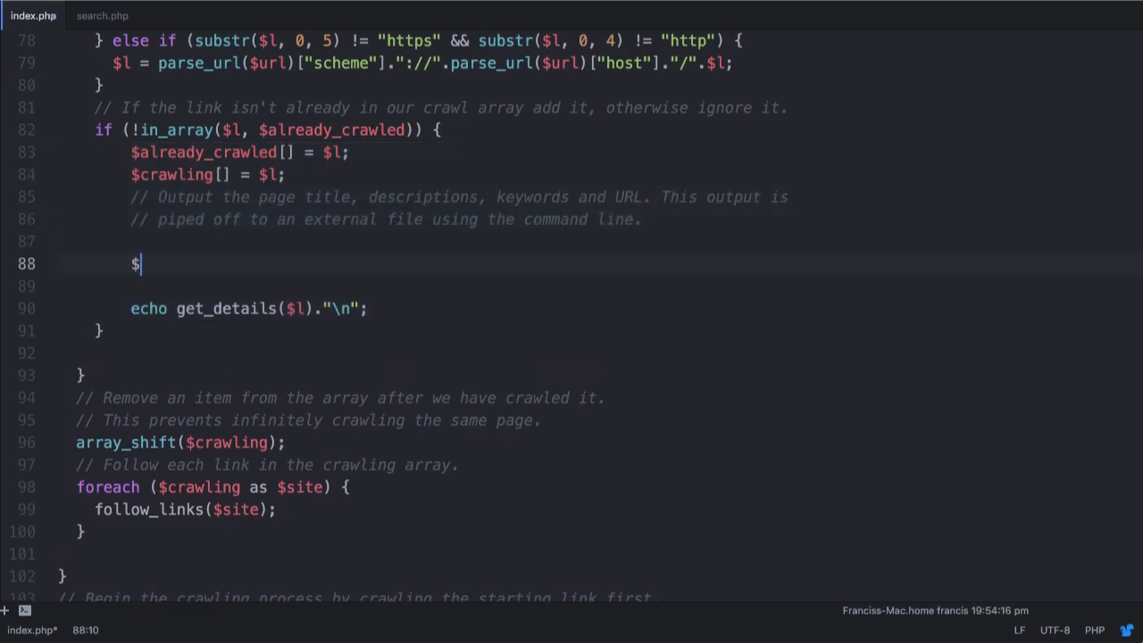
text(detai)
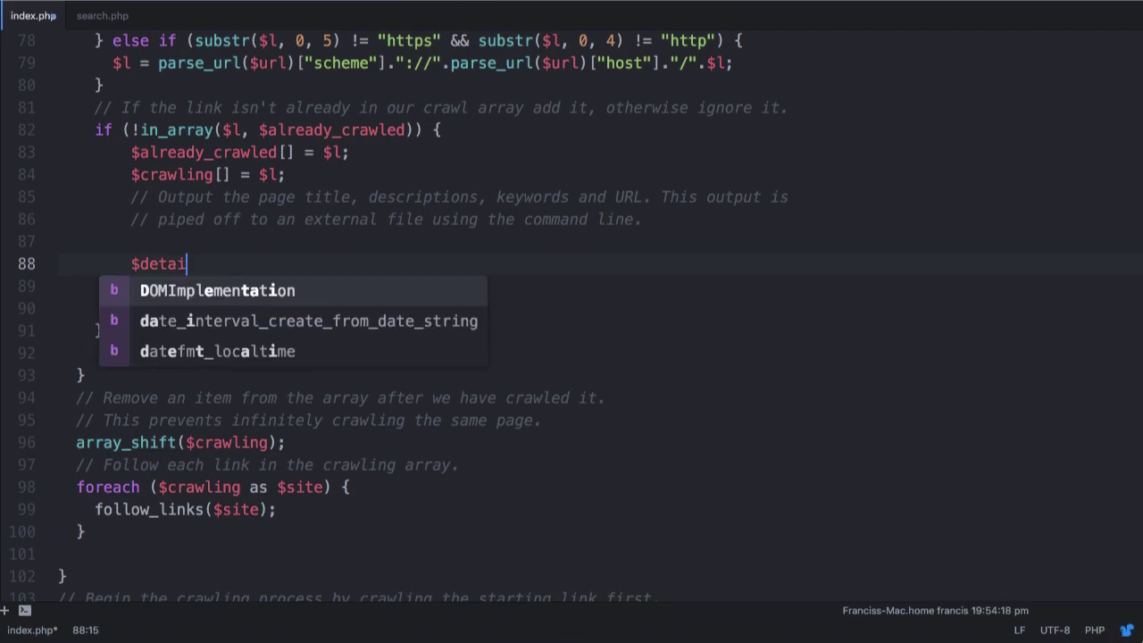
text(ls = ge)
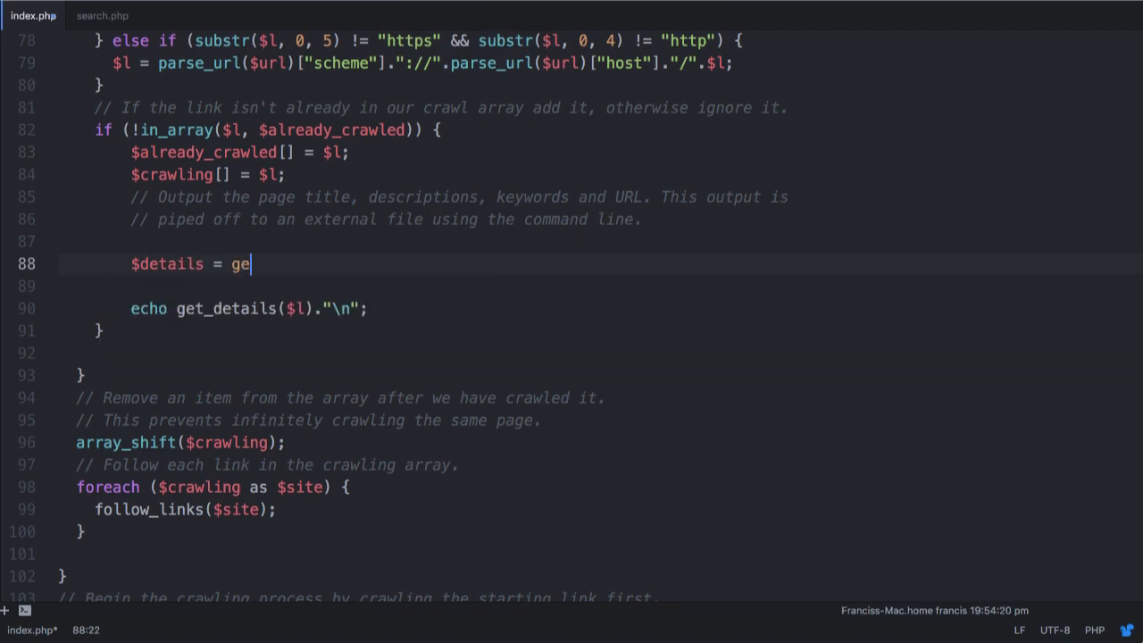
text(t_details)
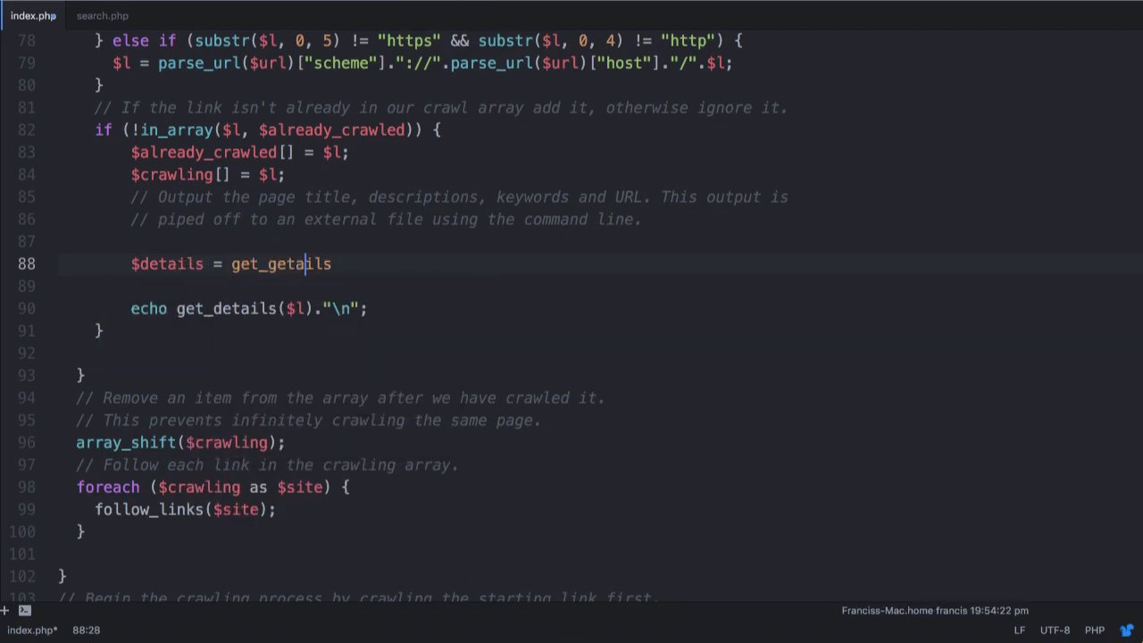
key(BackSpace)
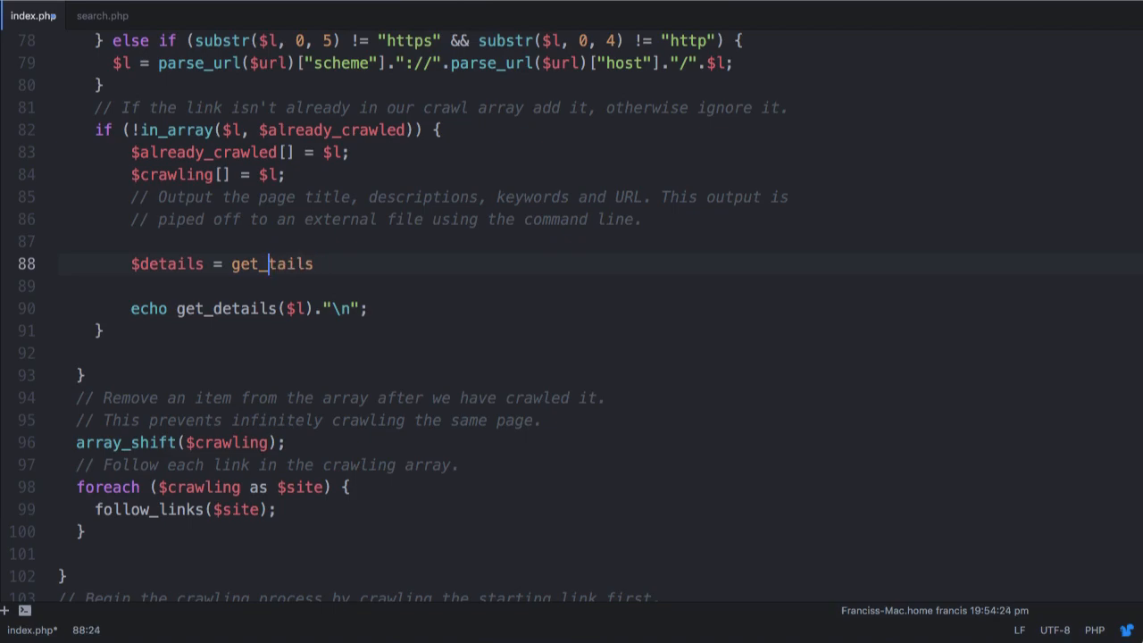
text(etails)
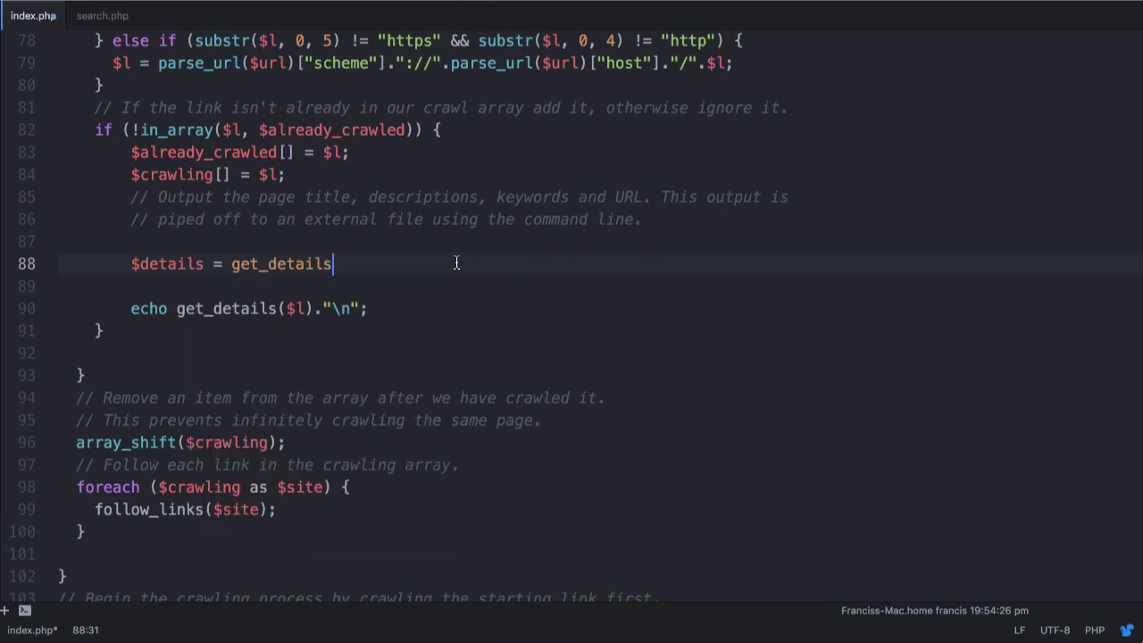
text(();)
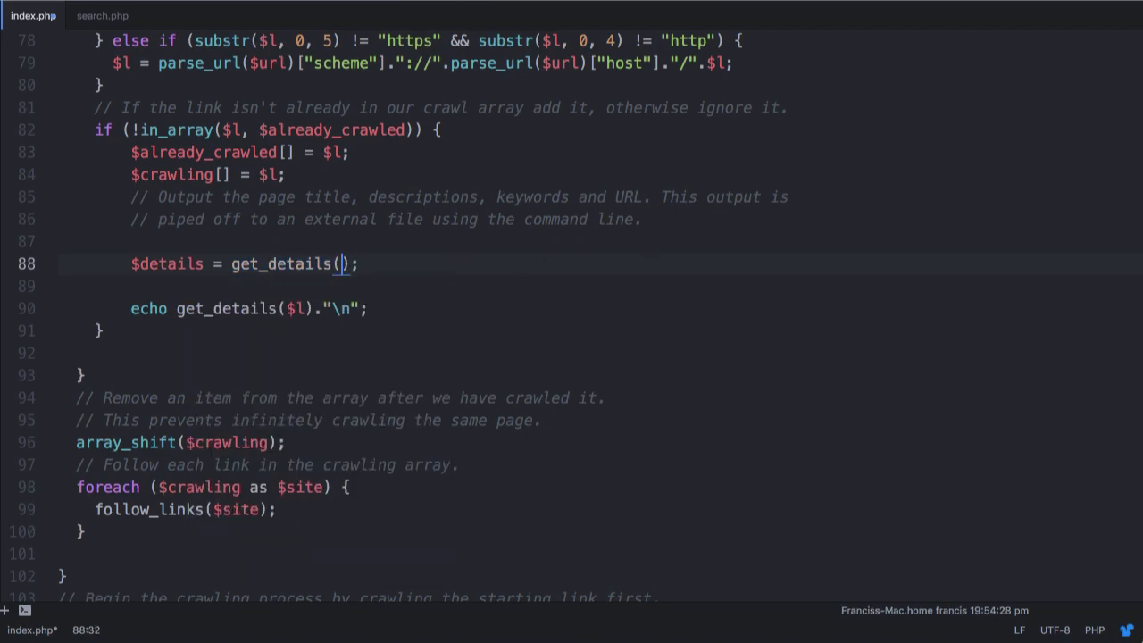
text($l)
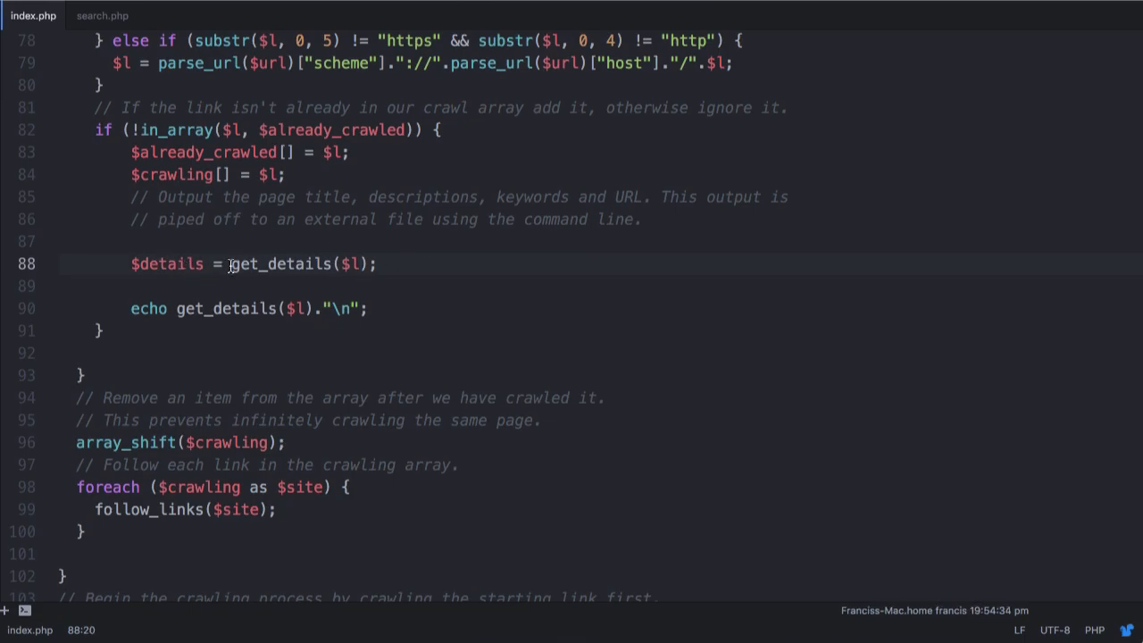
text(json_decode()
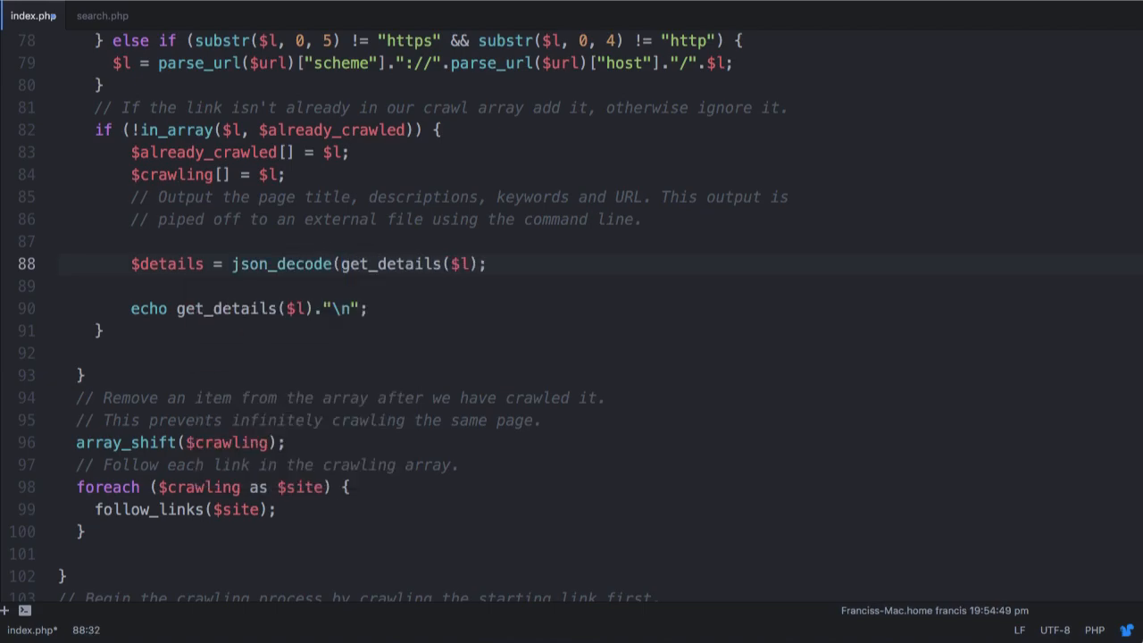
text())
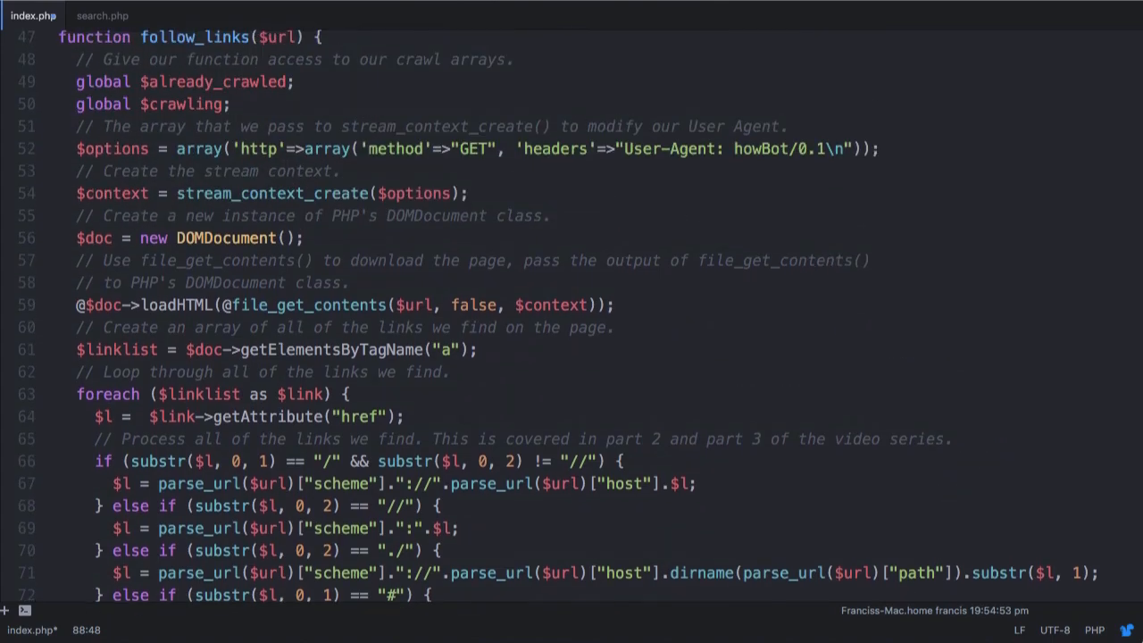
Comment out the old echo line and add print_r($details)."\n";.
scroll(up, 3)
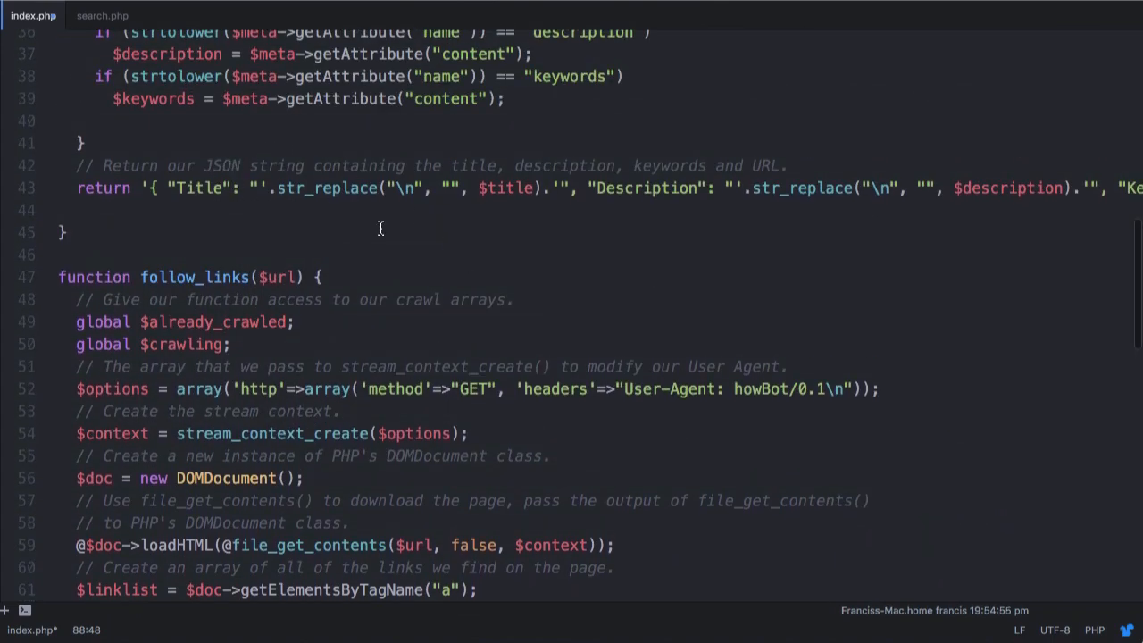
scroll(down, 3)
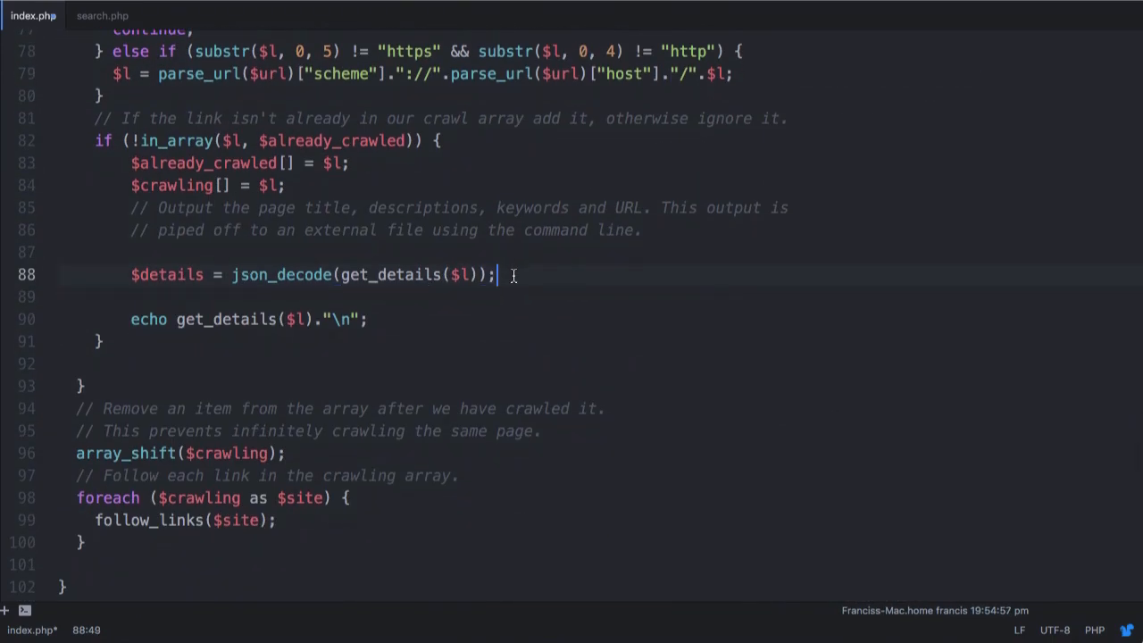
text(//)
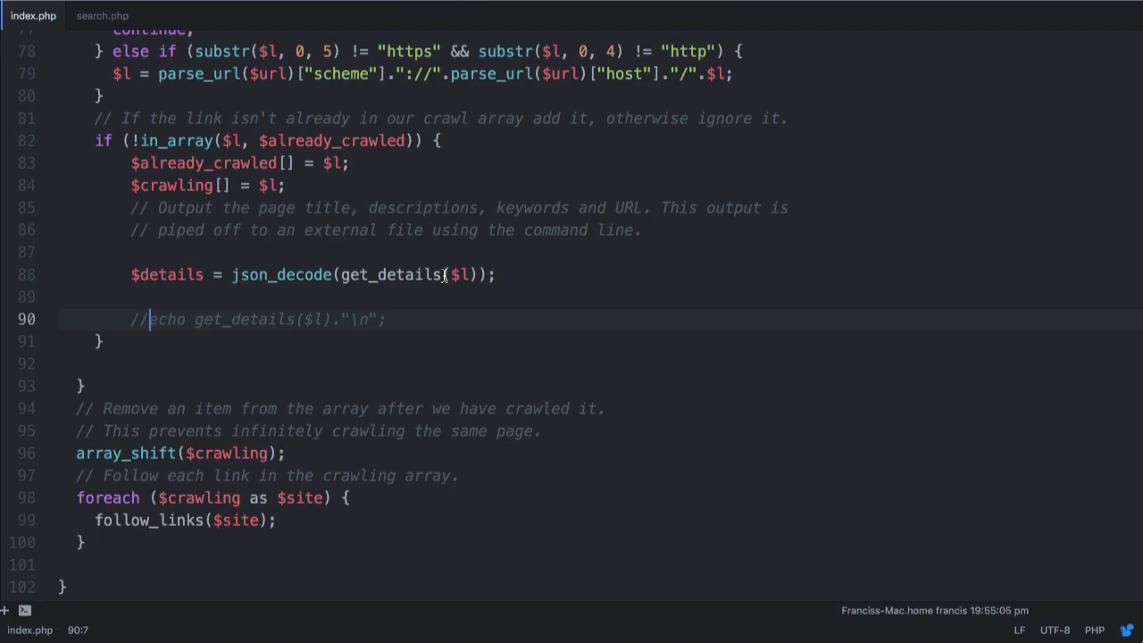
text(print_r();)
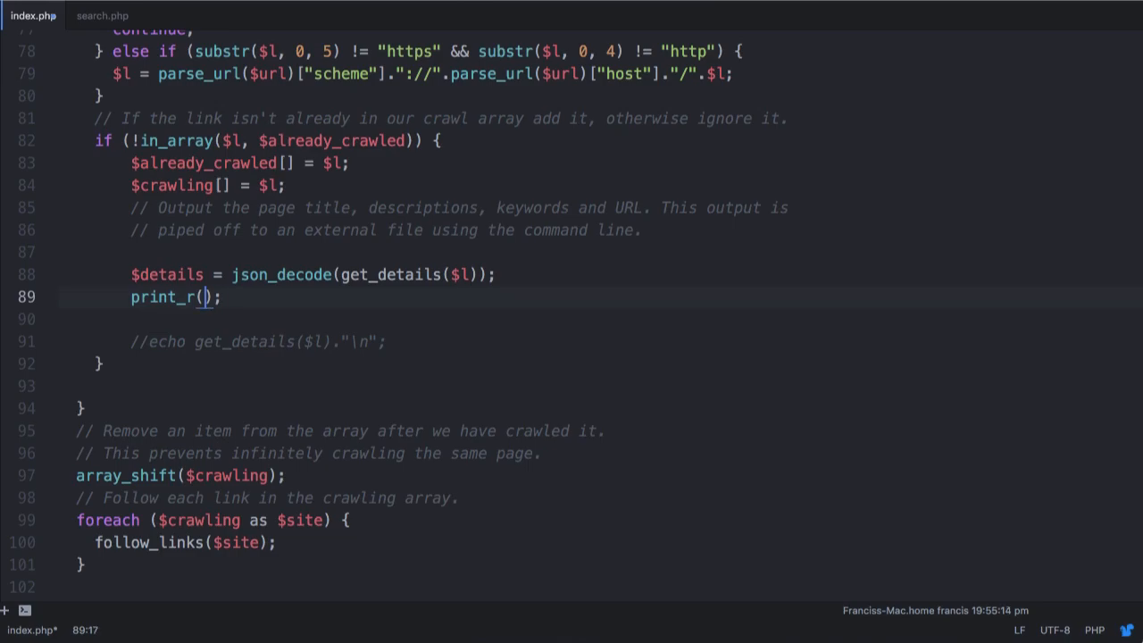
text($details).)
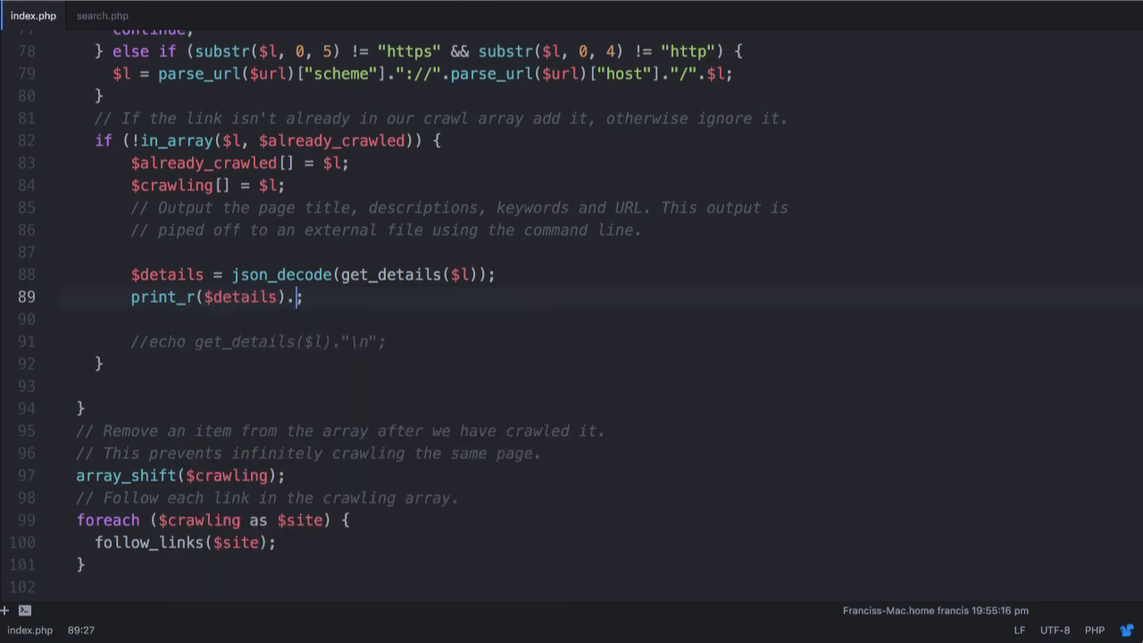
text("\n";)
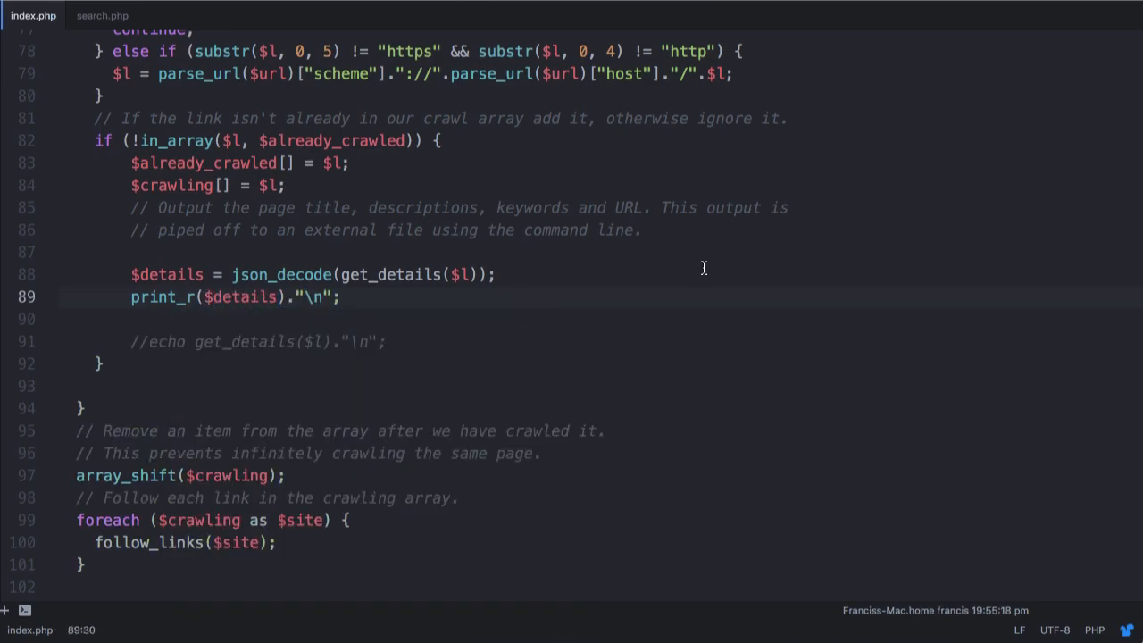
scroll(up, 3)
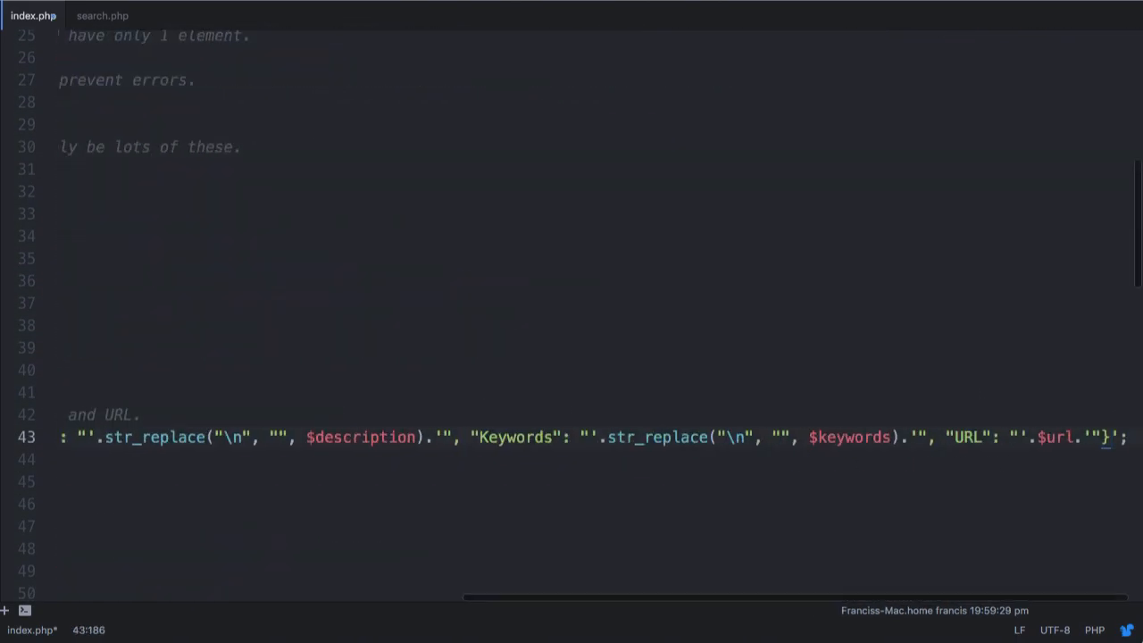
scroll(left, 3)
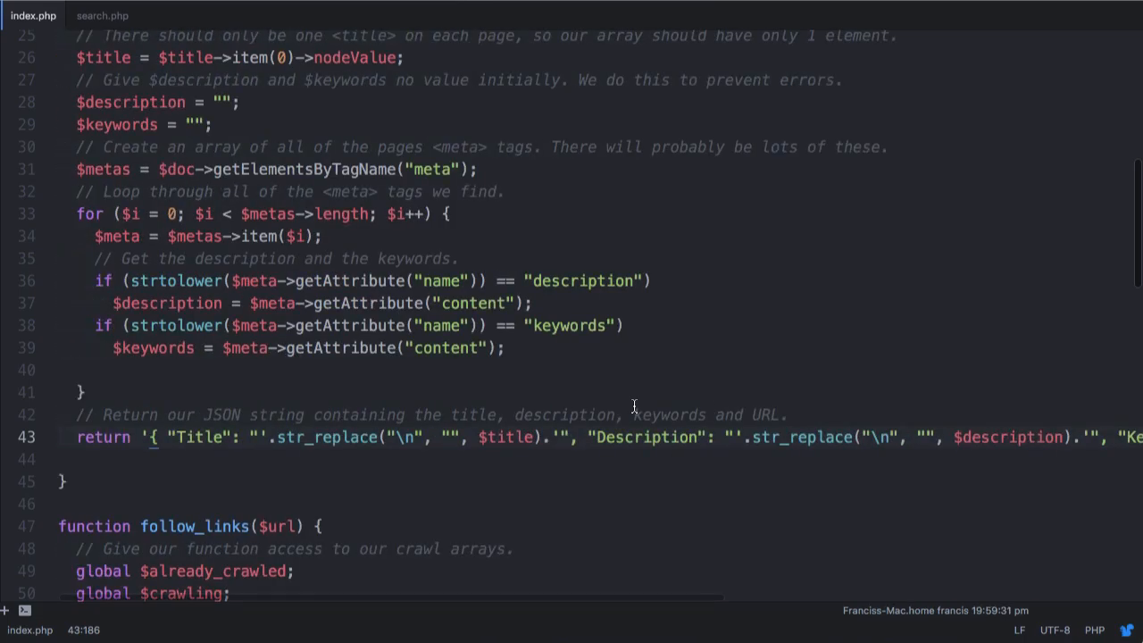
scroll(down, 3)
text($details = json_decode(get_details($l));)
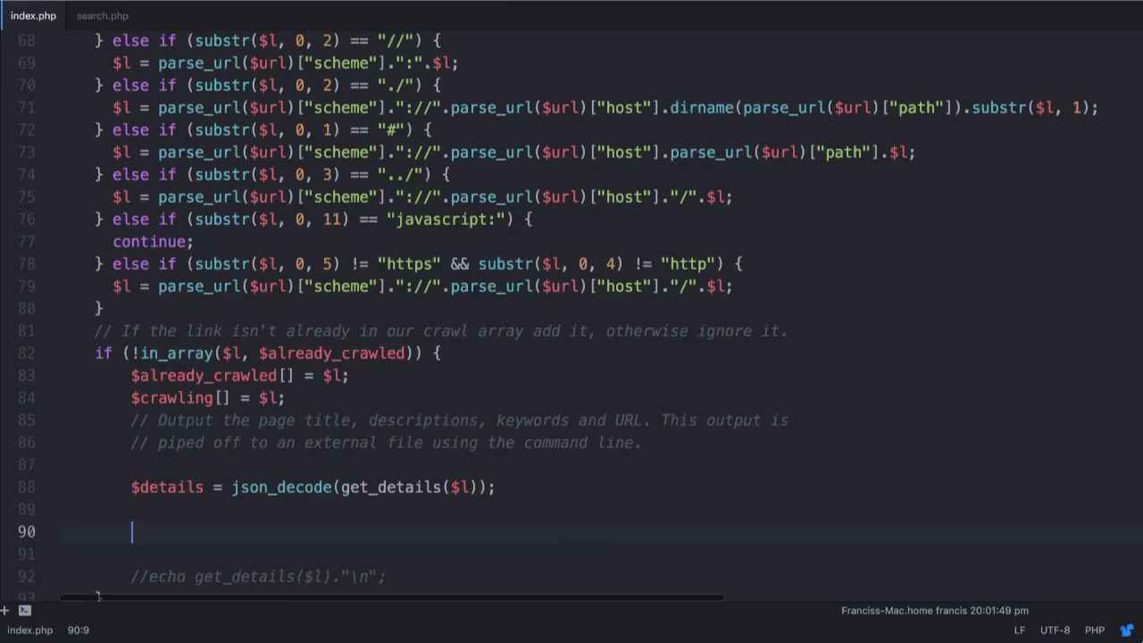
Add $rows = $pdo->query("SELECT * FROM index"); below the $details line.
text($)
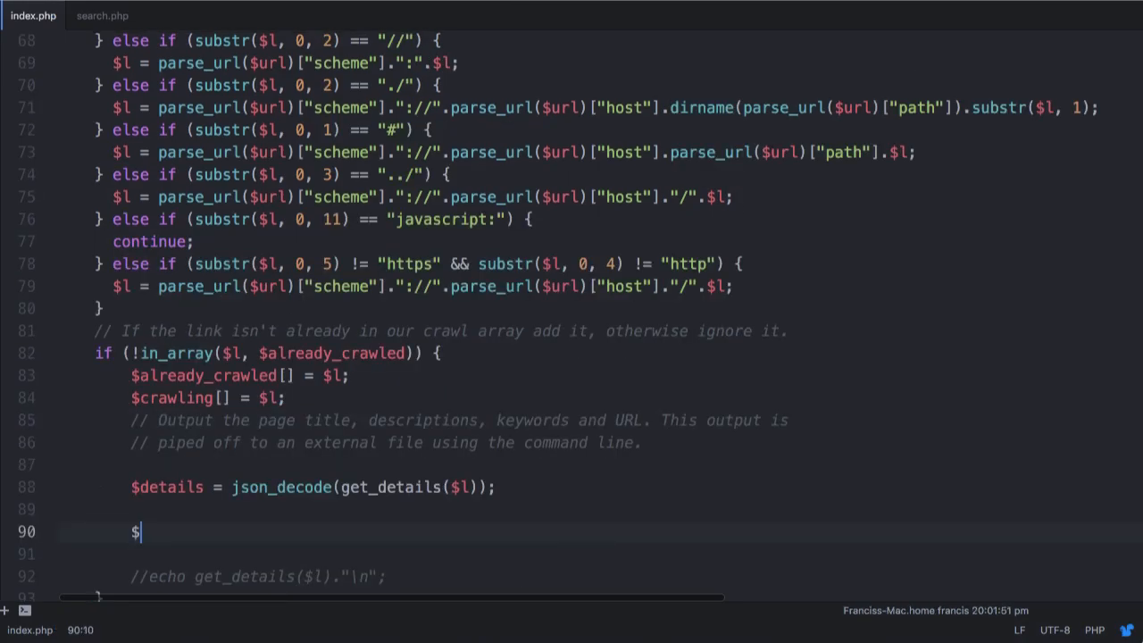
text(row)
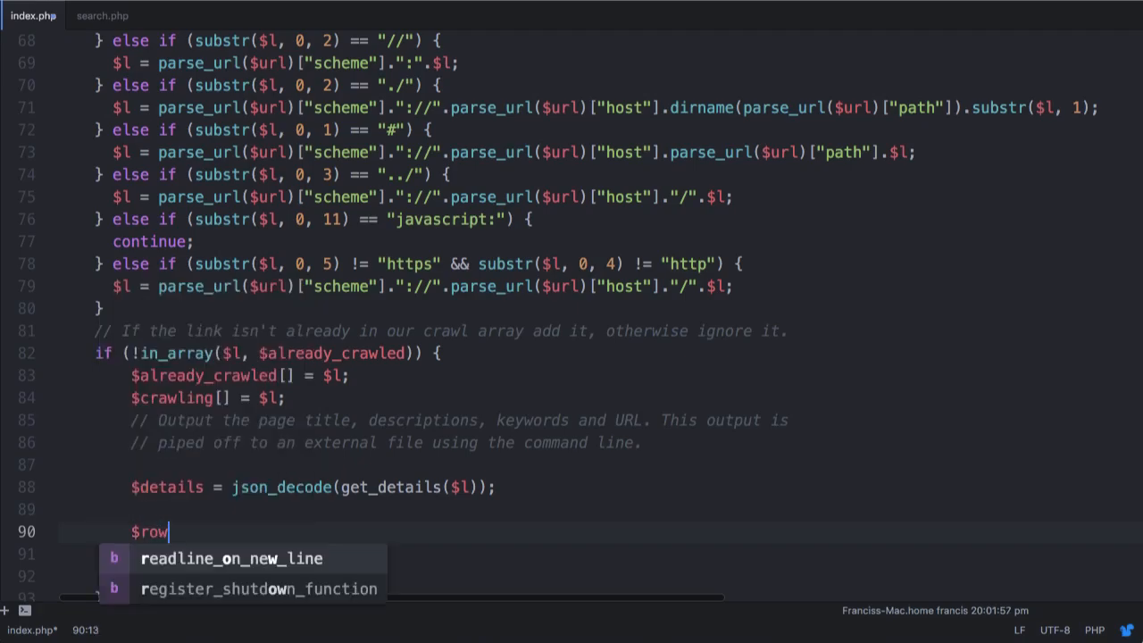
text(s =)
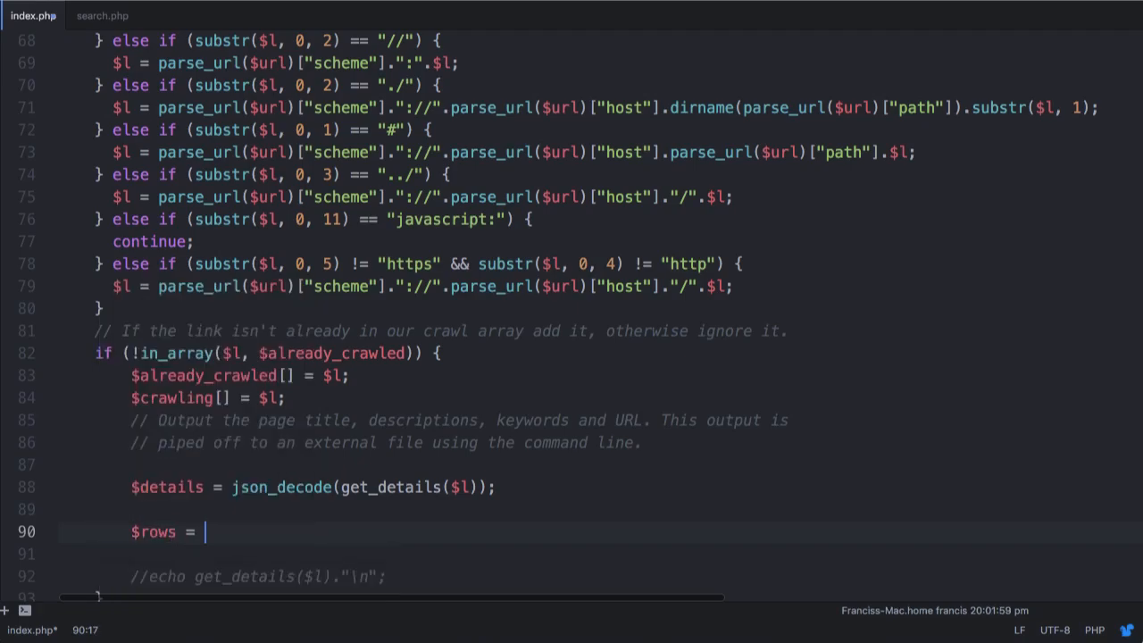
text($pdo->)
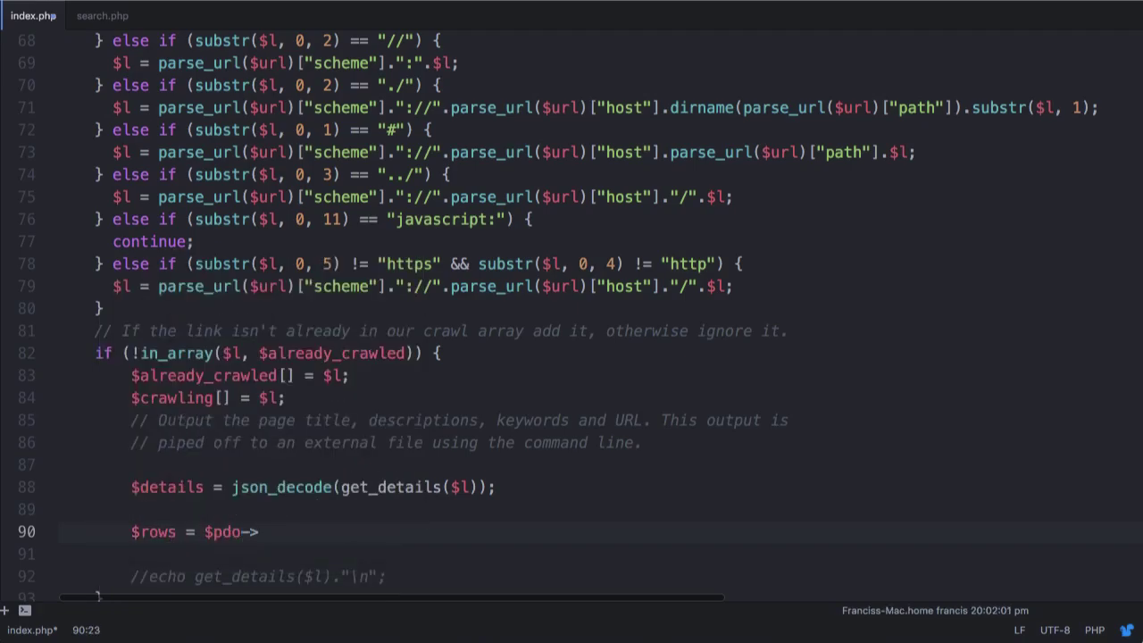
text(query())
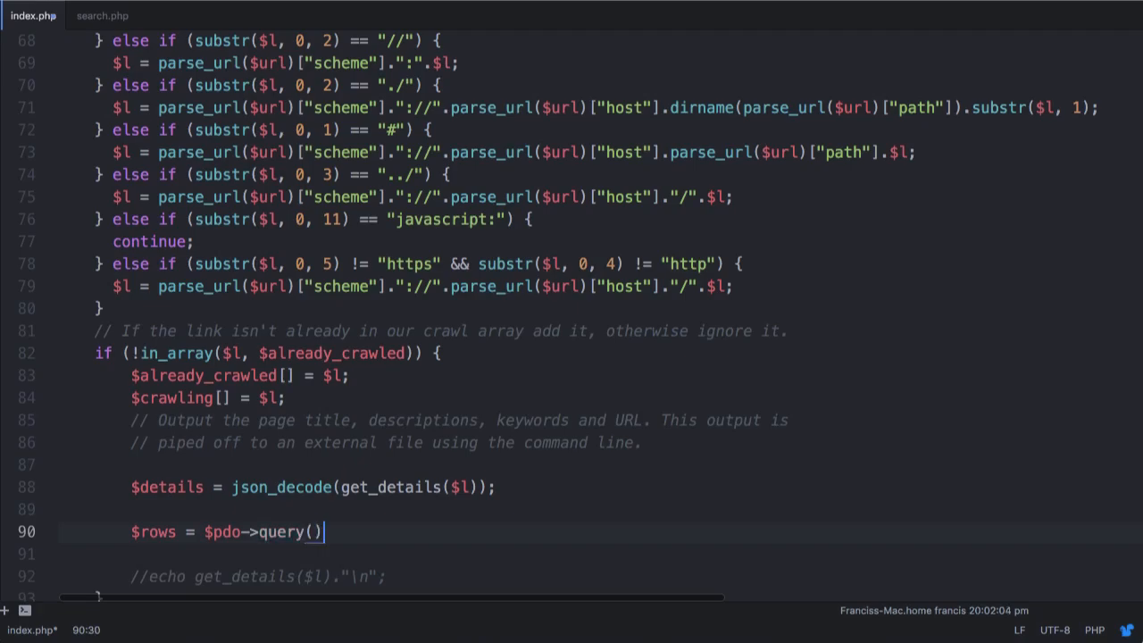
text(;)
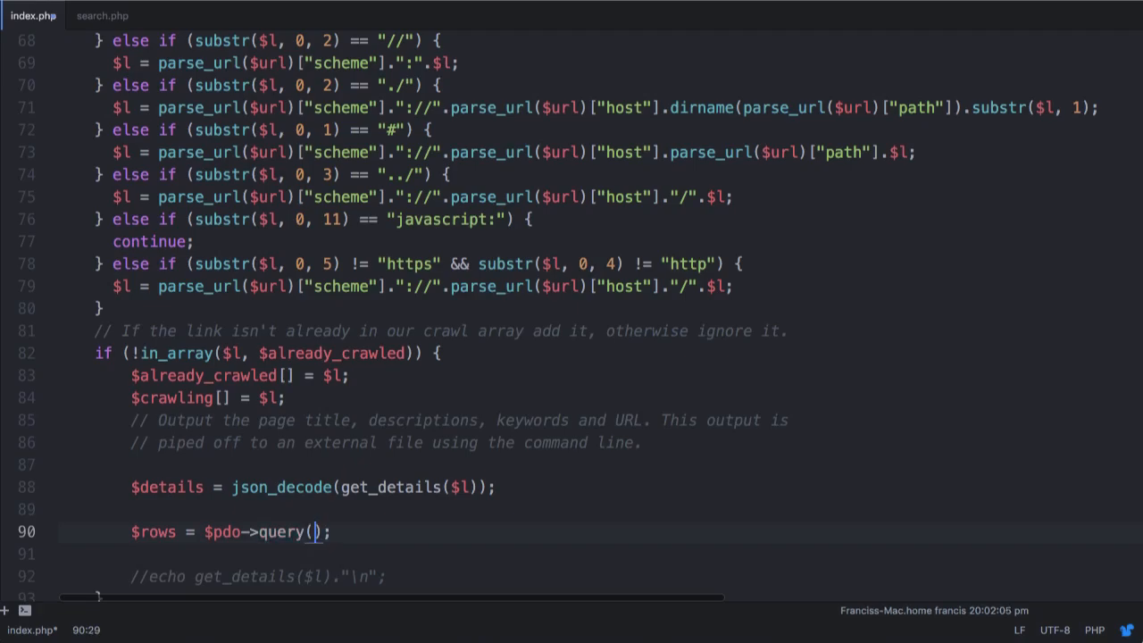
text("SEL")
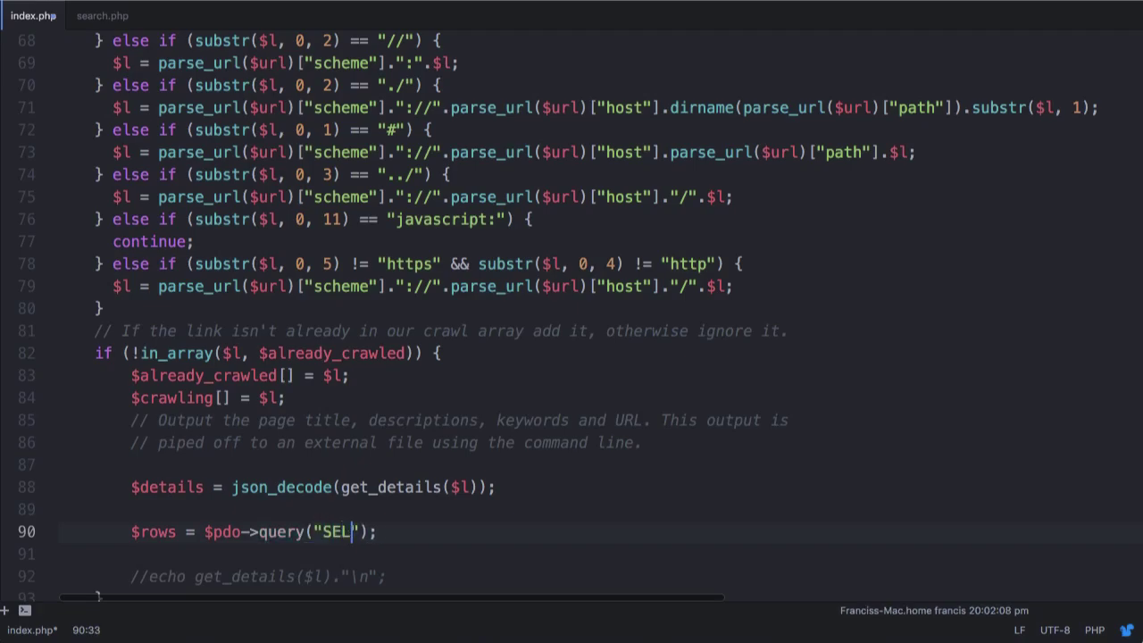
text(ECT * FROM)
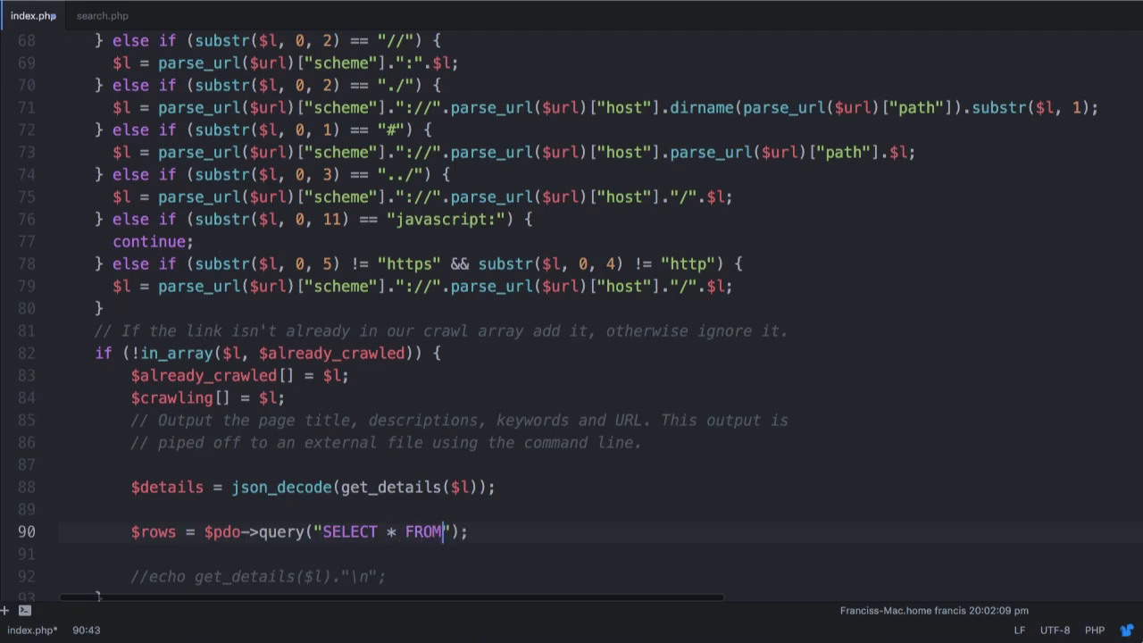
text(index)
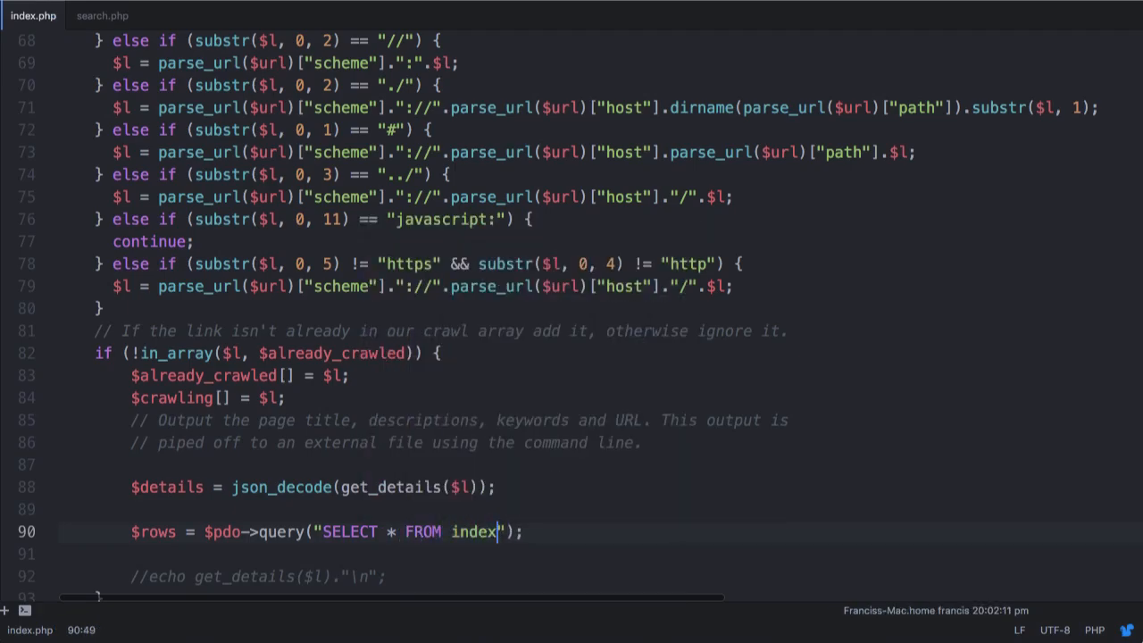
Add $rows = $pdo->fetchColumn(); and echo $rows."\n";.
text($rows = $pdo->)
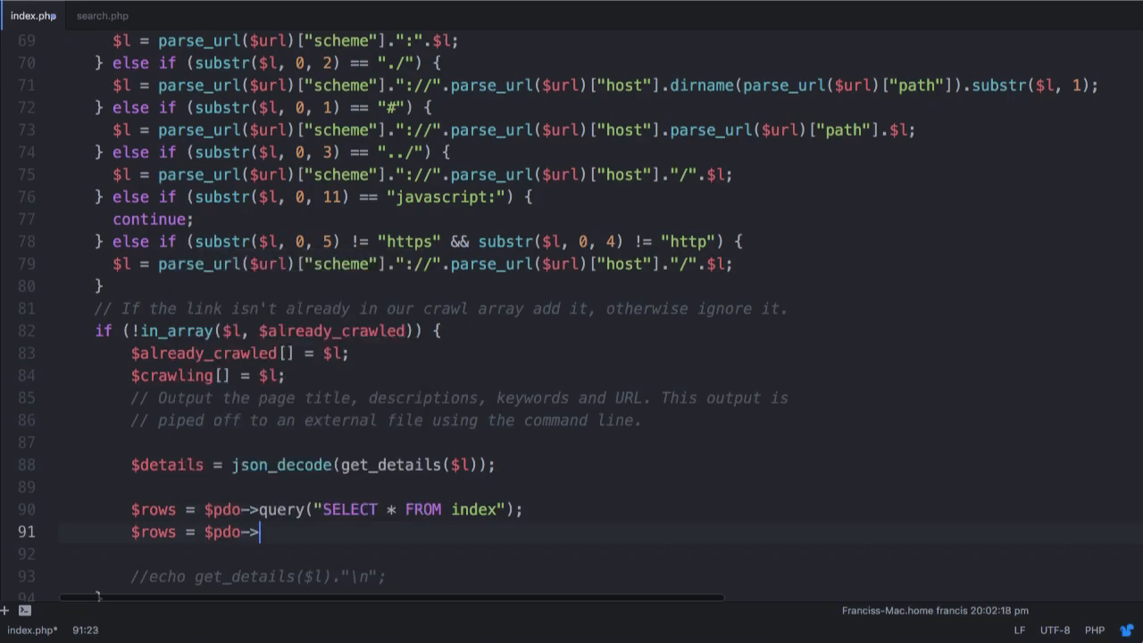
text(fetchColumn)
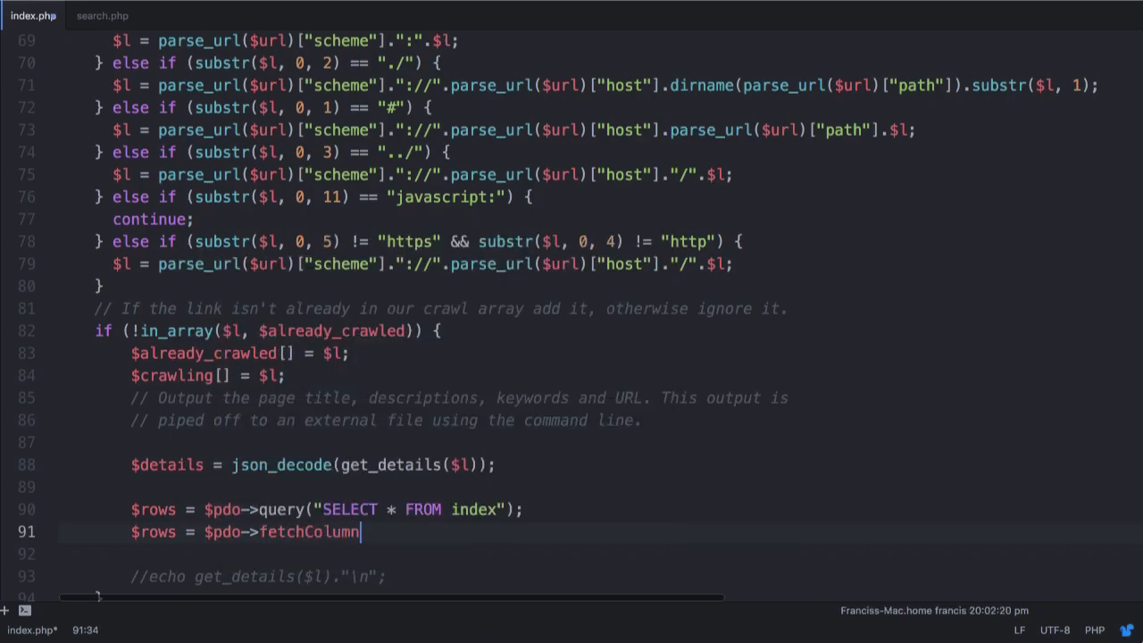
text(();)
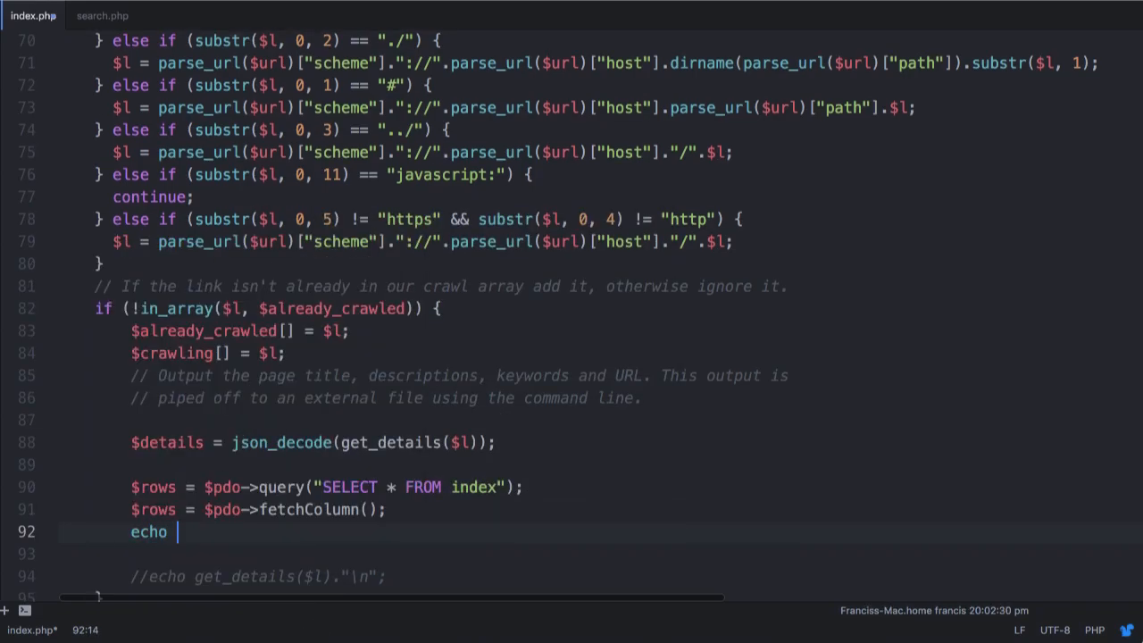
text($rows.")
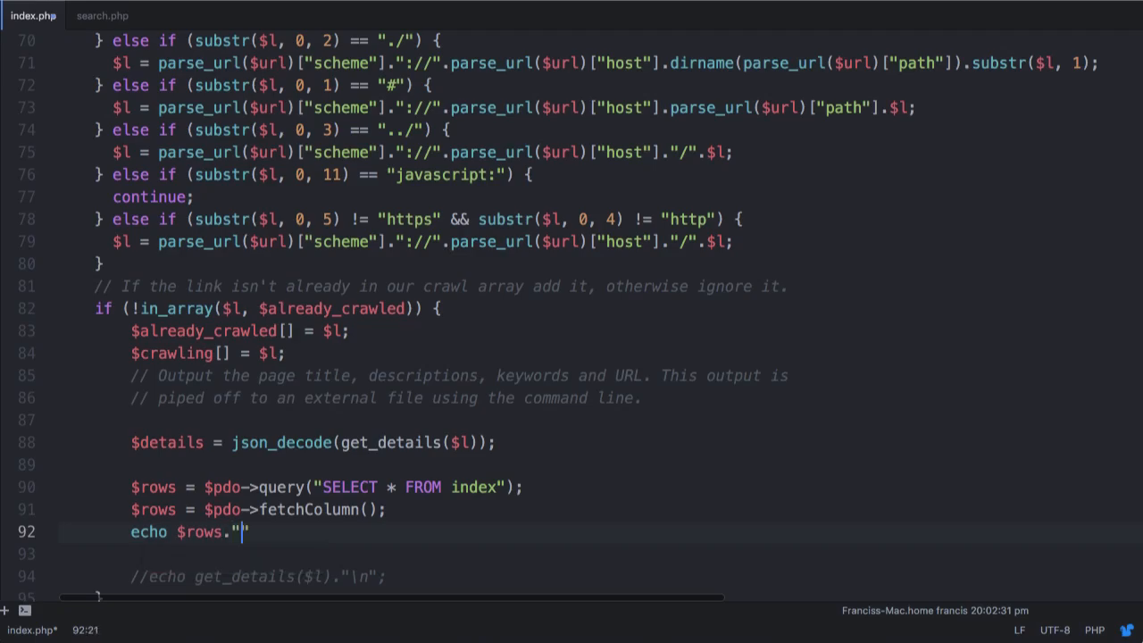
text(\n";)
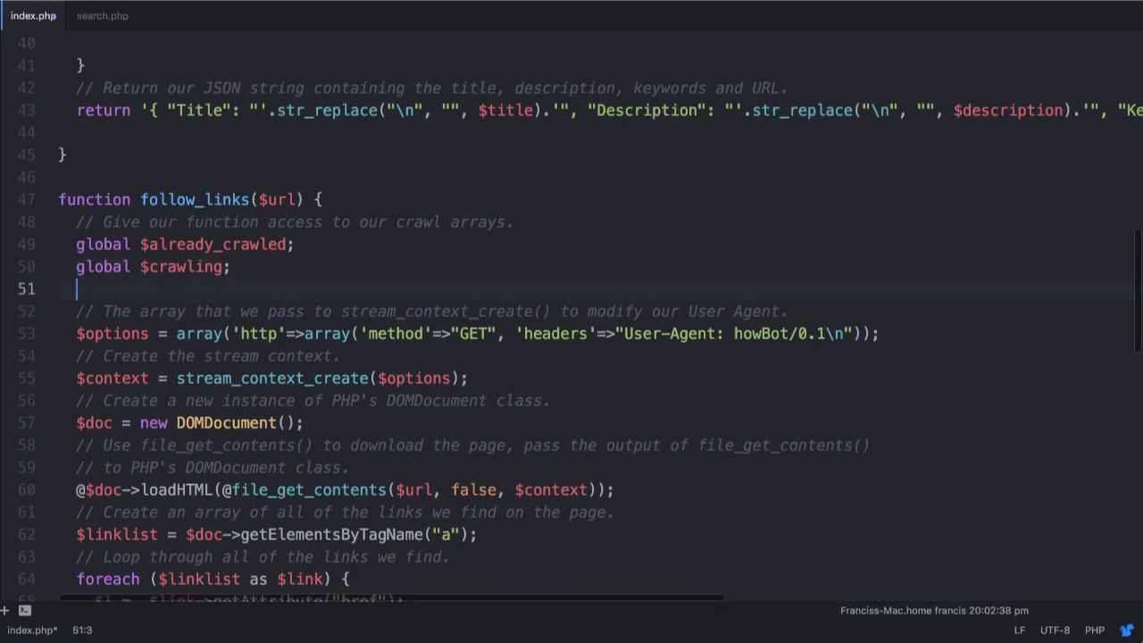
Declare global $pdo; inside follow_links under the other globals.
text(global $pdo)
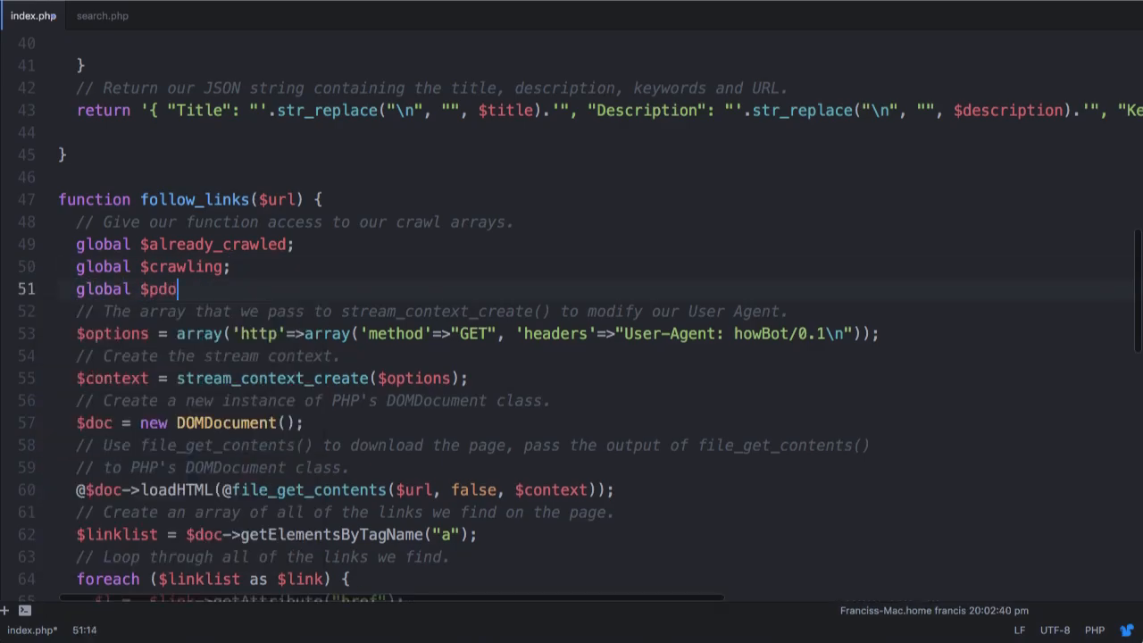
text(;)
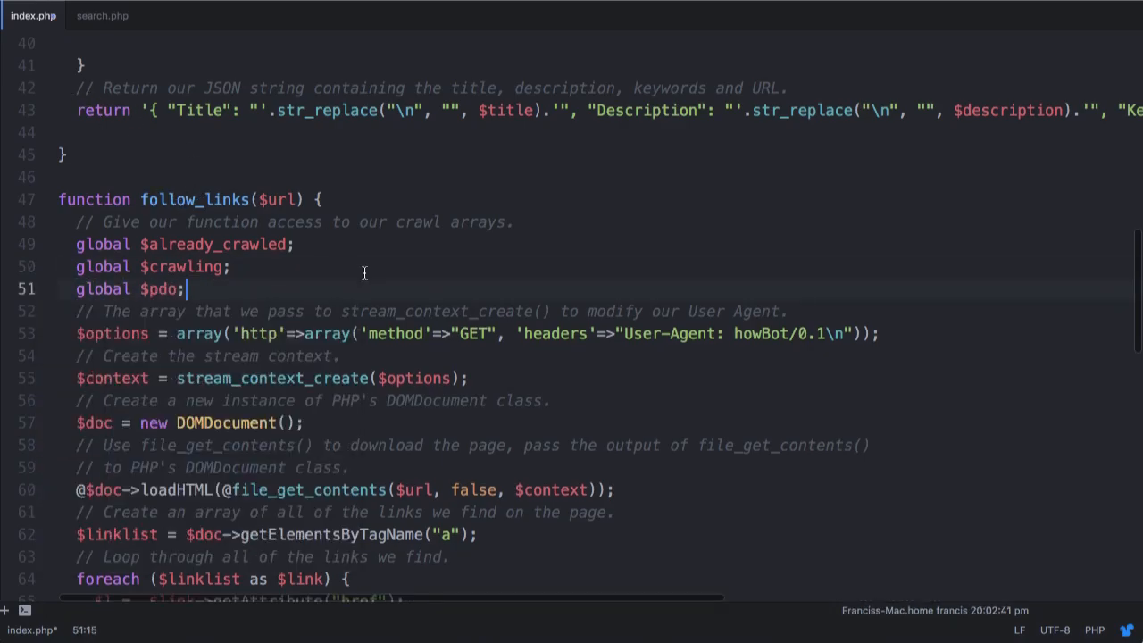
scroll(down, 3)
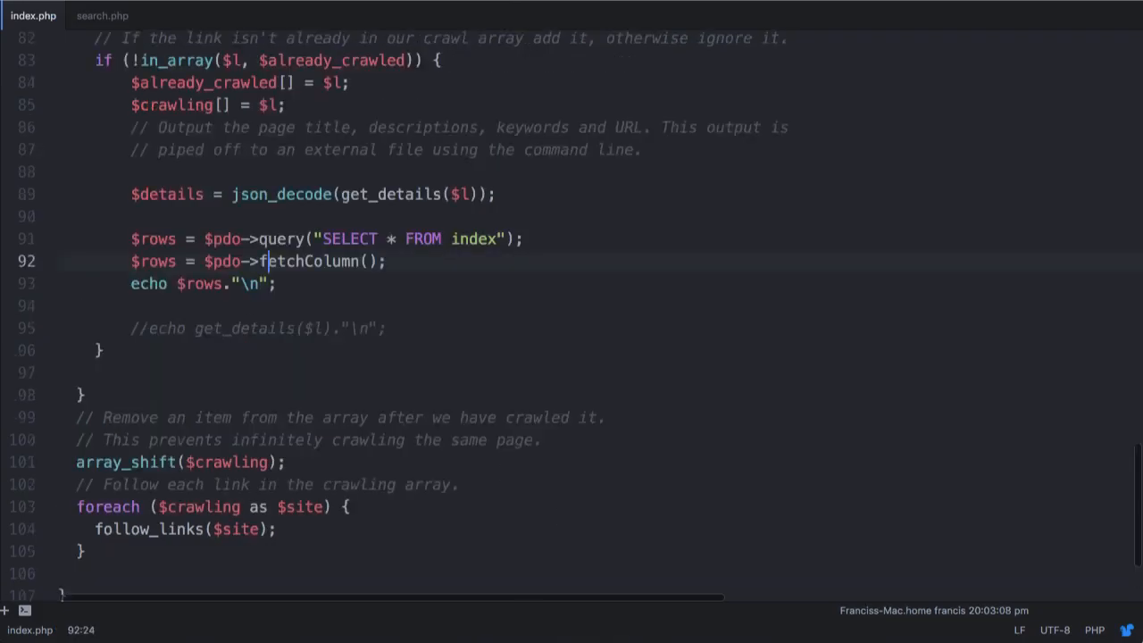
Call fetchColumn on $rows and wrap the table name as `index` in the query.
click(250, 261)
text(rows)
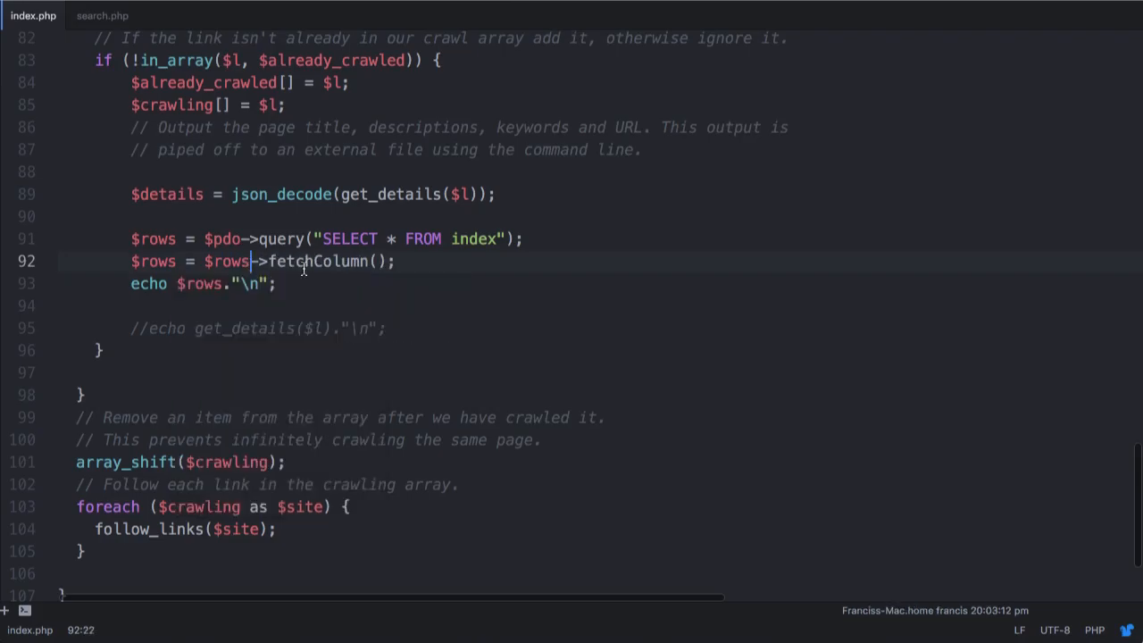
click(450, 239)
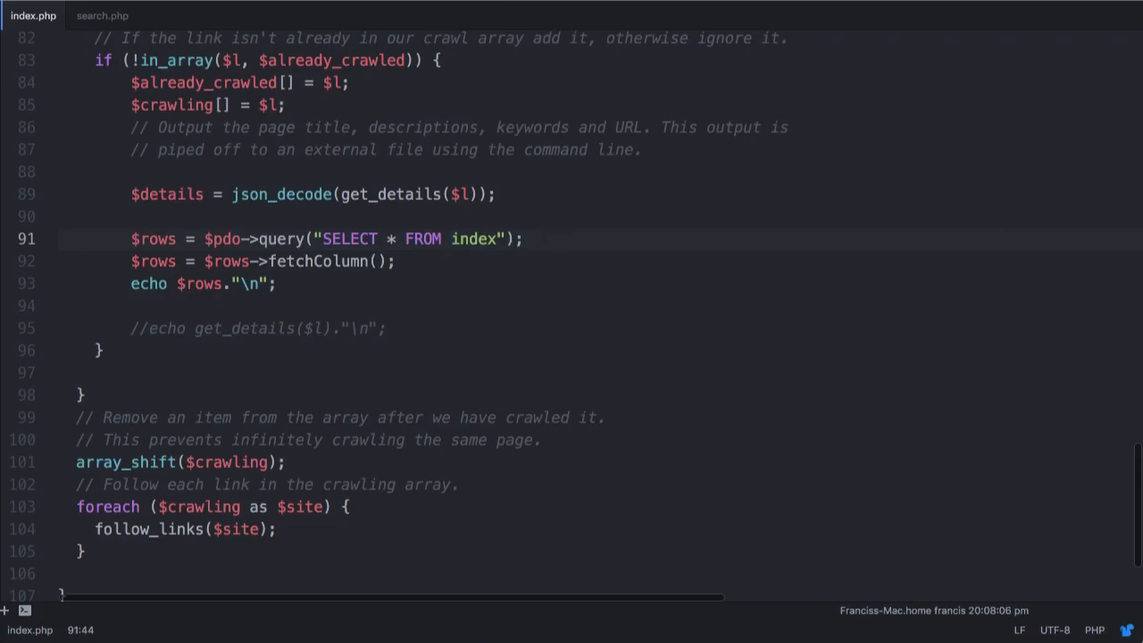
text(`index`)
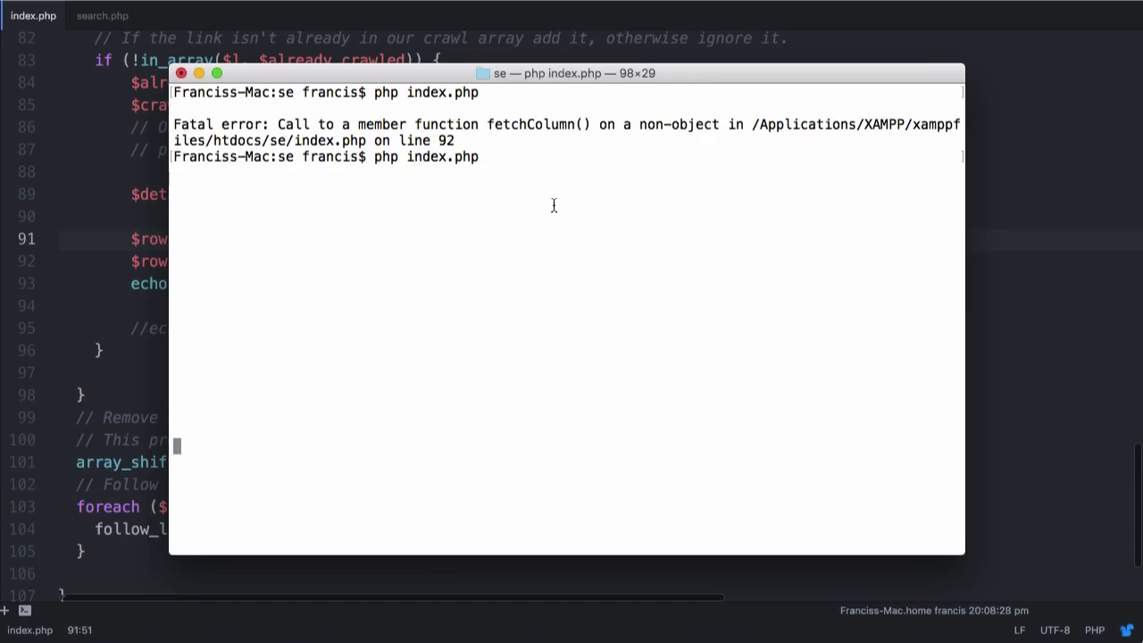
Interrupt the crawler and start inserting a test row into the index table in phpMyAdmin.
key(ctrl+c)
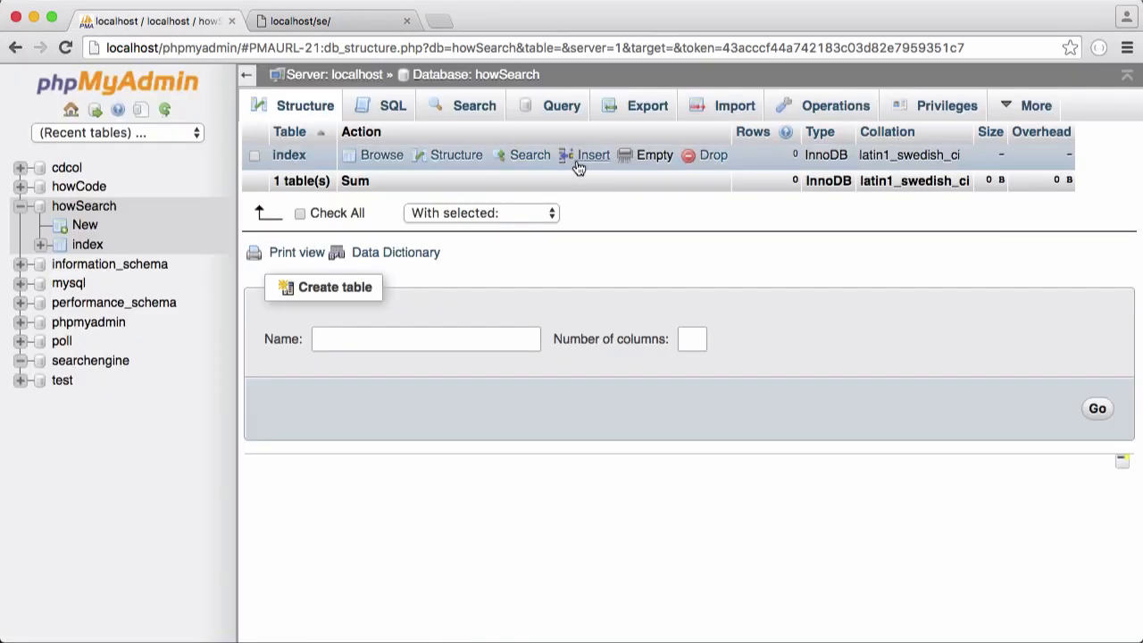
click(593, 154)
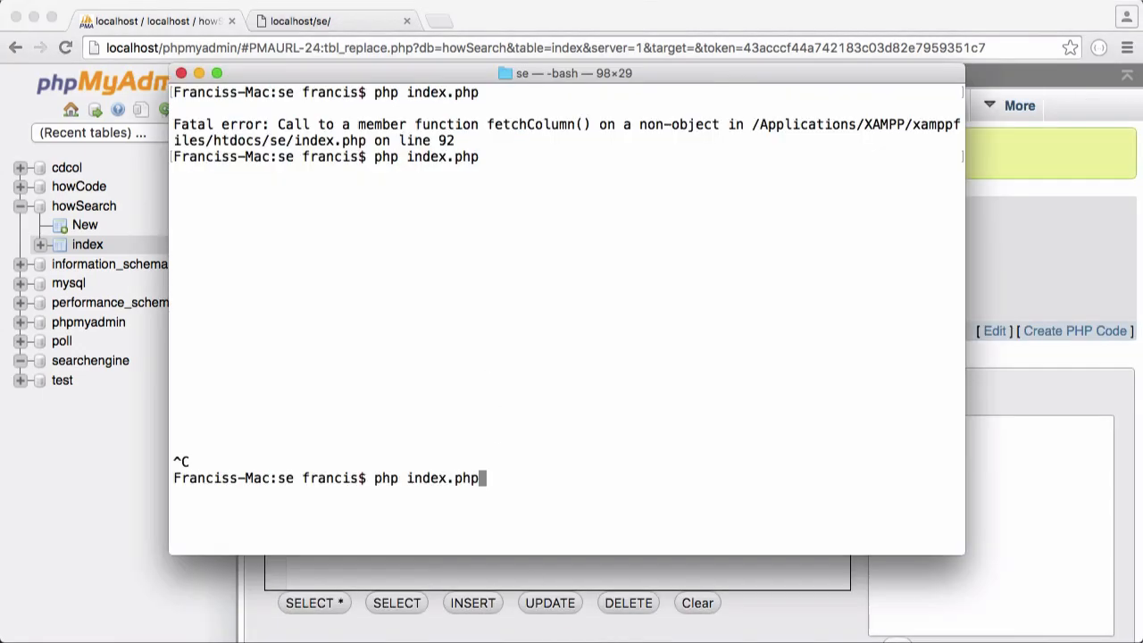
Rerun php index.php so it prints a row count of 1 per crawled page.
key(Return)
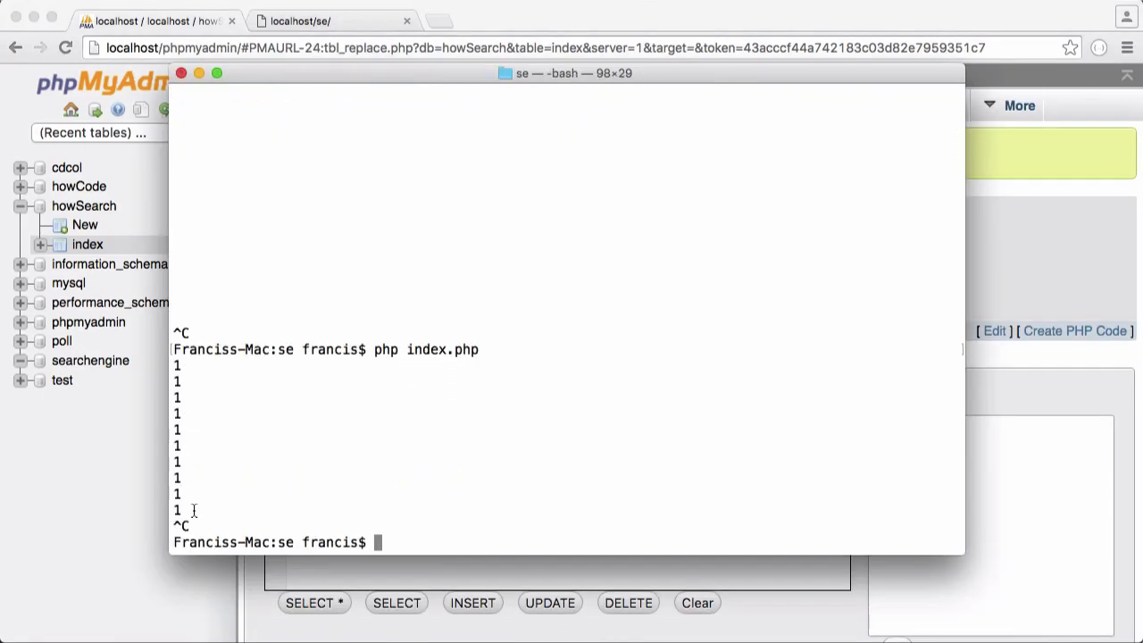
mouse_move(218, 367)
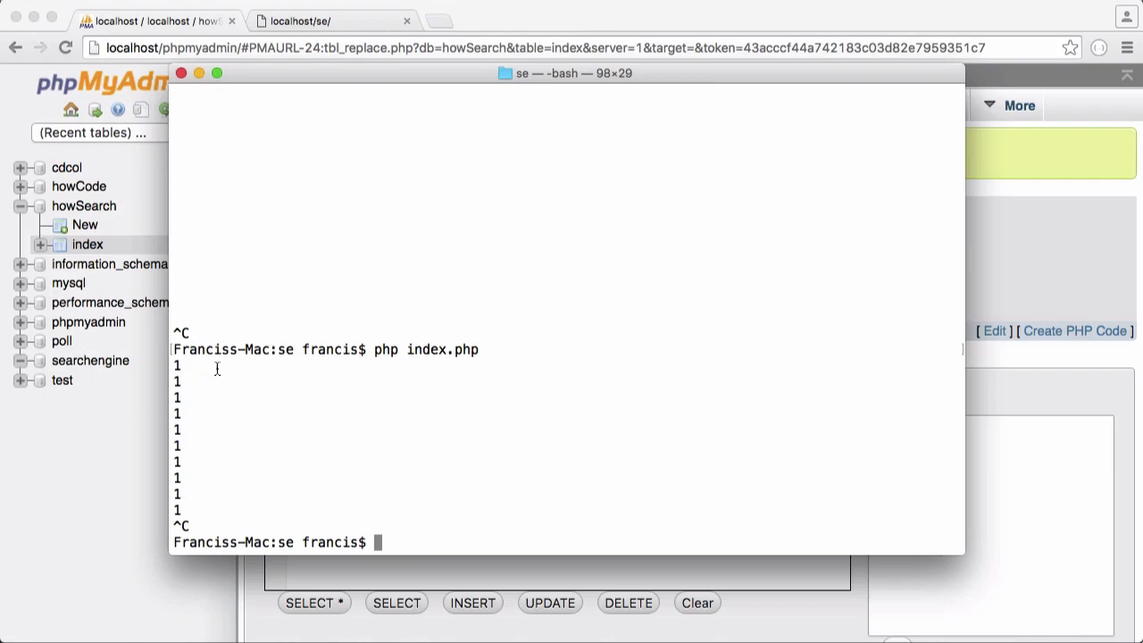